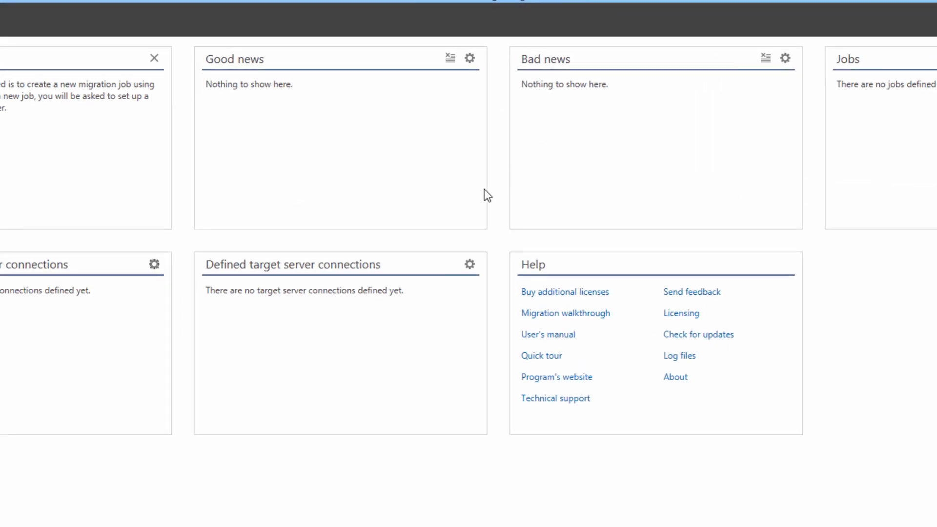
{"action": "mouse_move", "coordinate": [353, 187]}
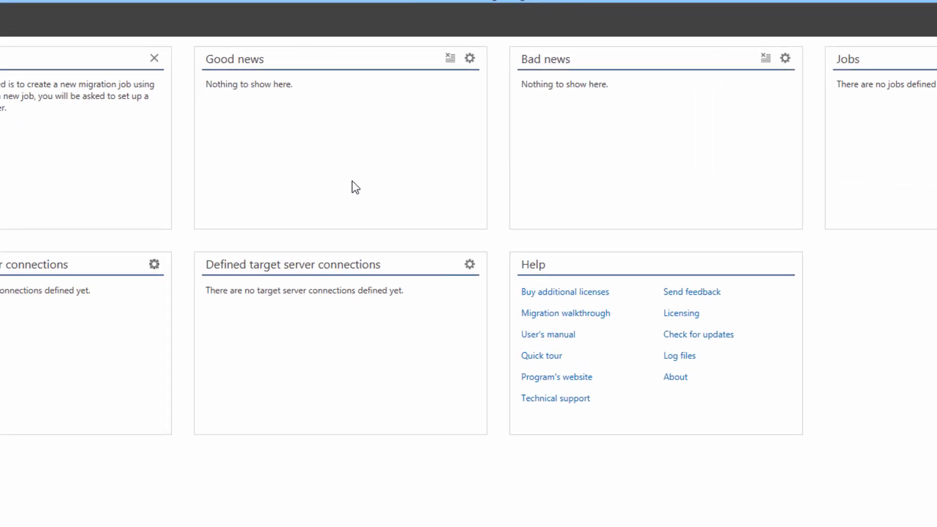
{"action": "mouse_move", "coordinate": [786, 63]}
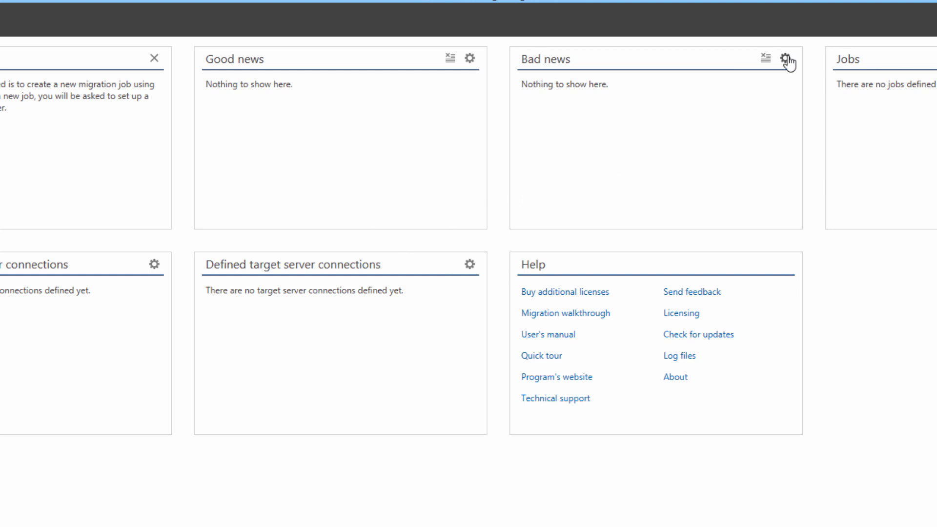
Enable email notifications for the first four Bad news events and save
{"action": "left_click", "coordinate": [785, 58]}
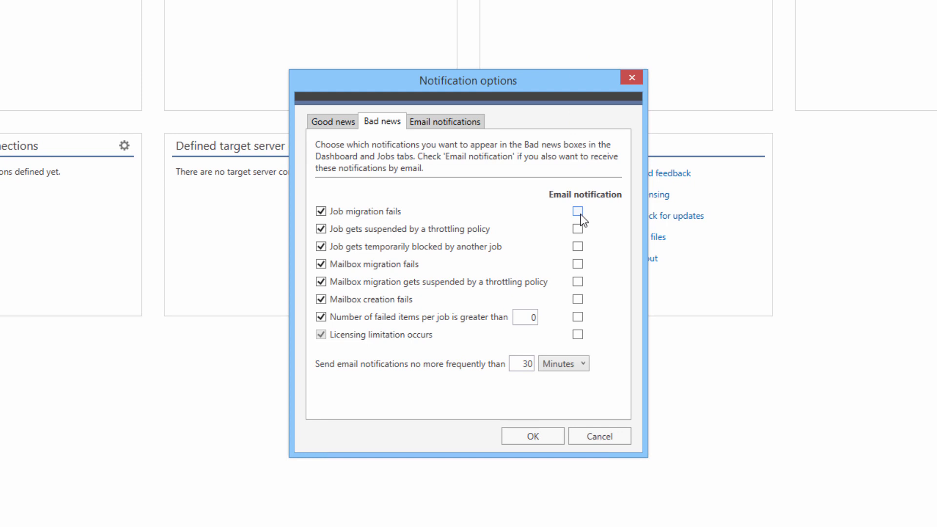
{"action": "left_click", "coordinate": [576, 228]}
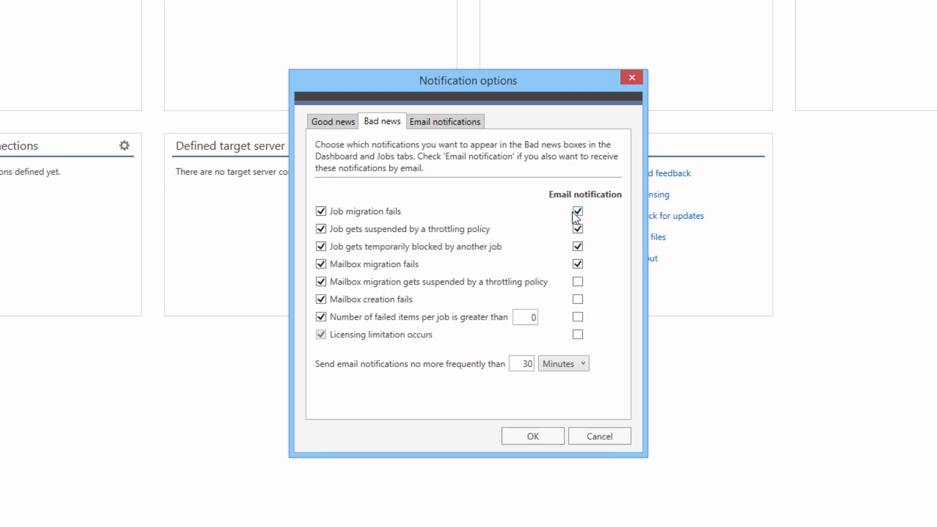
{"action": "left_click", "coordinate": [333, 121]}
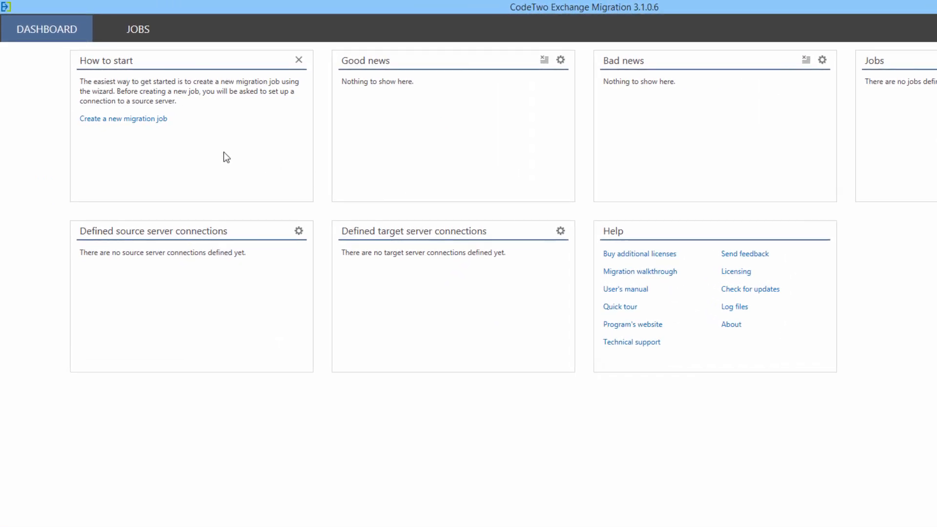
Create an Exchange Server migration job named '2007 to 2019' and continue
{"action": "left_click", "coordinate": [123, 118]}
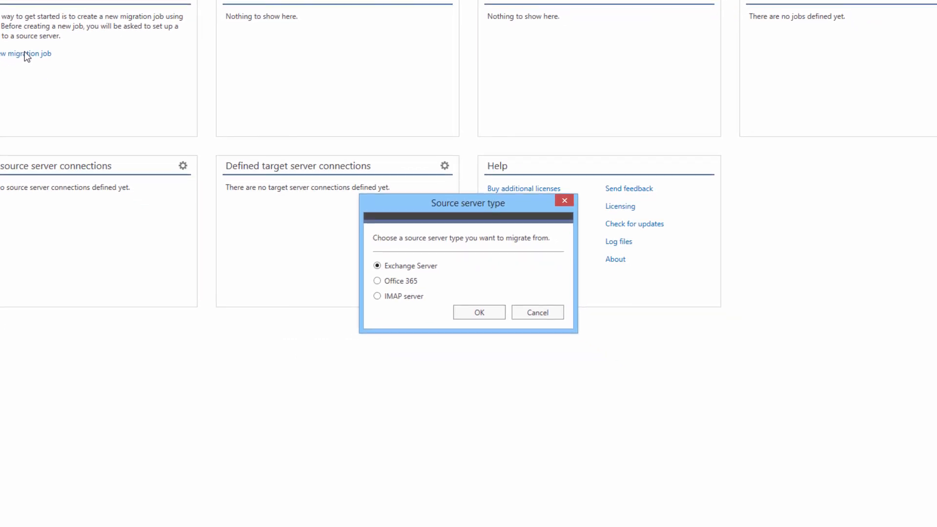
{"action": "mouse_move", "coordinate": [400, 264]}
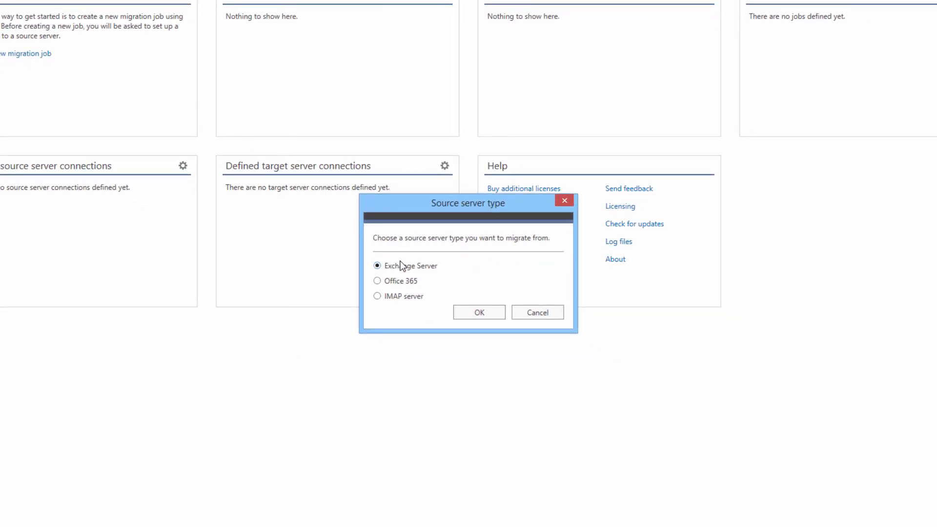
{"action": "left_click", "coordinate": [537, 312]}
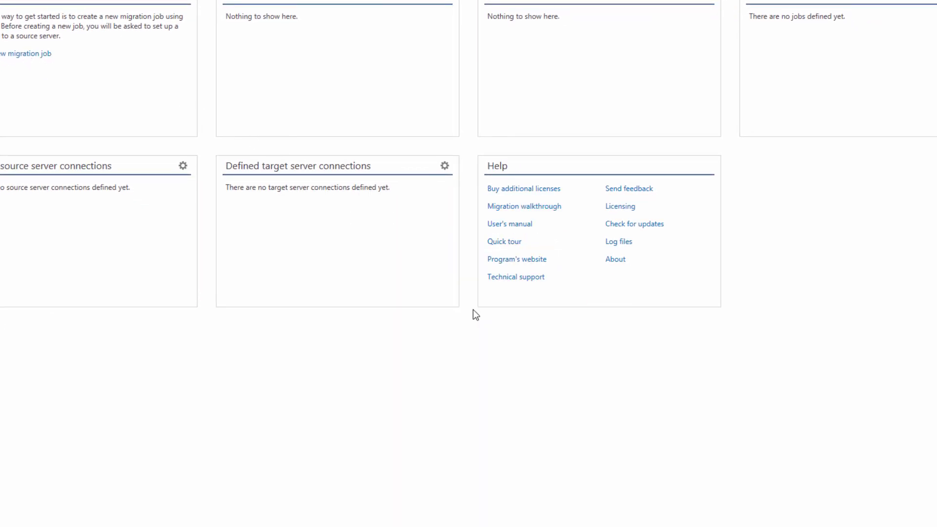
{"action": "left_click", "coordinate": [15, 51]}
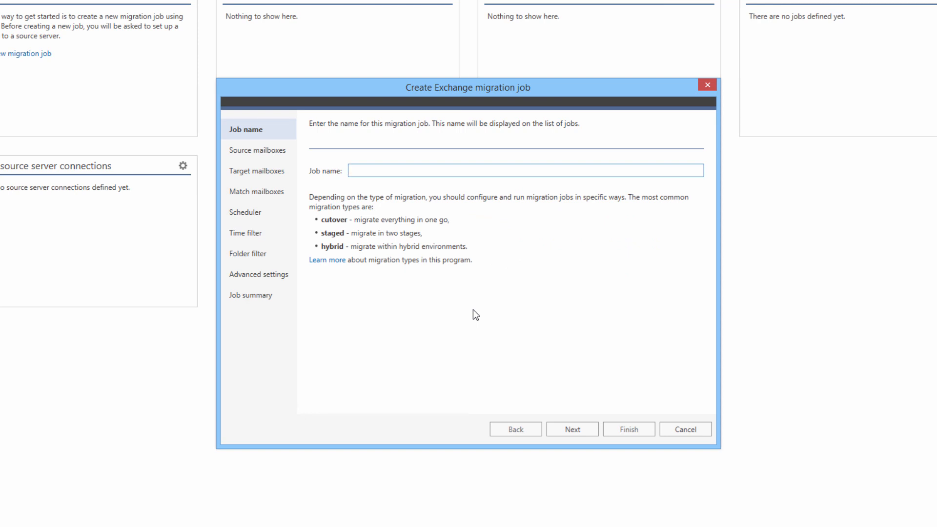
{"action": "type", "text": "2007 to 2019"}
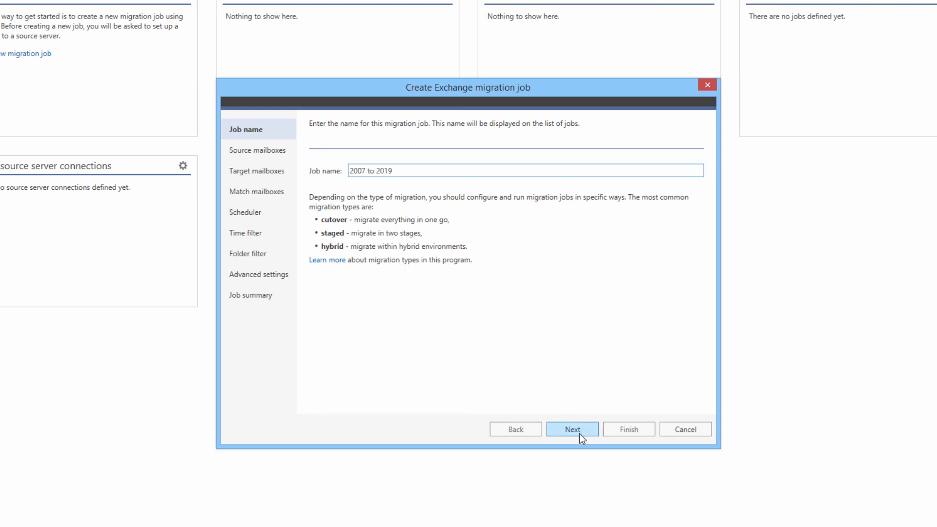
{"action": "left_click", "coordinate": [571, 429]}
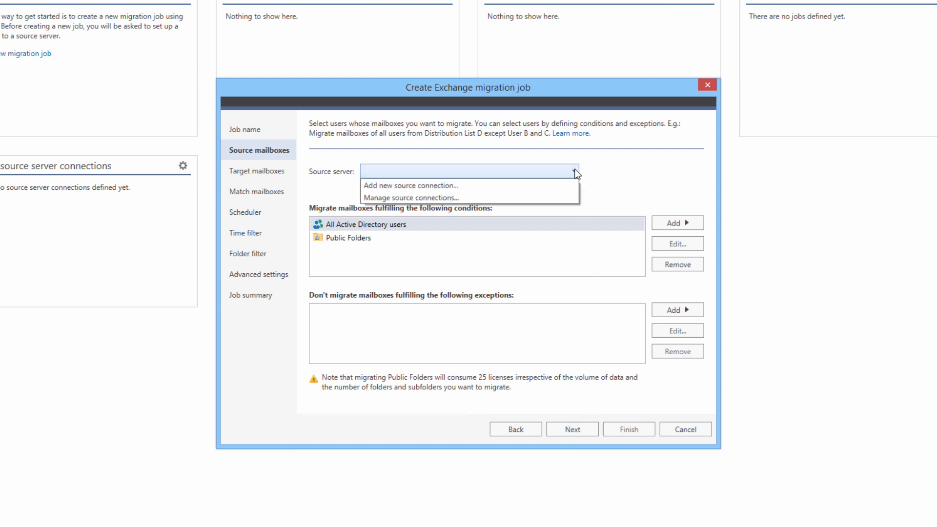
Add a MAPI source connection via Autodiscover with the administrator password, then run configuration
{"action": "left_click", "coordinate": [451, 186]}
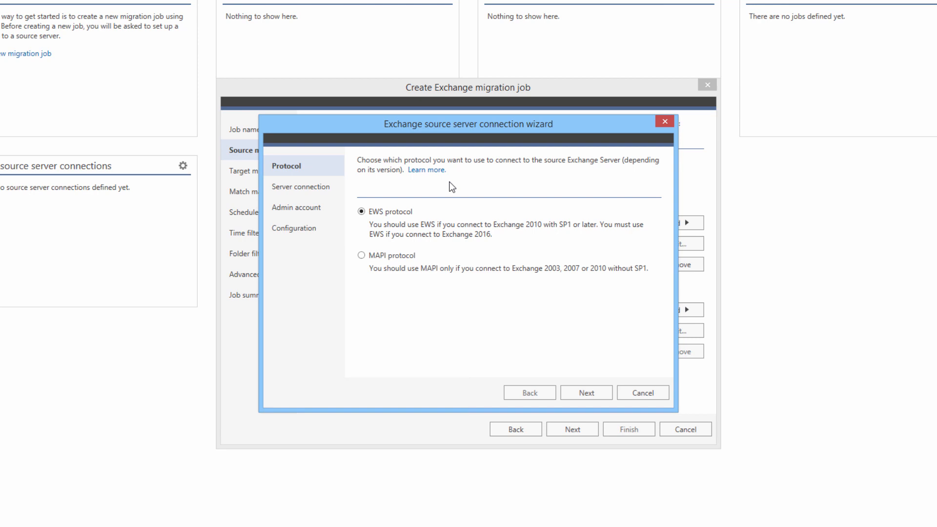
{"action": "mouse_move", "coordinate": [426, 212]}
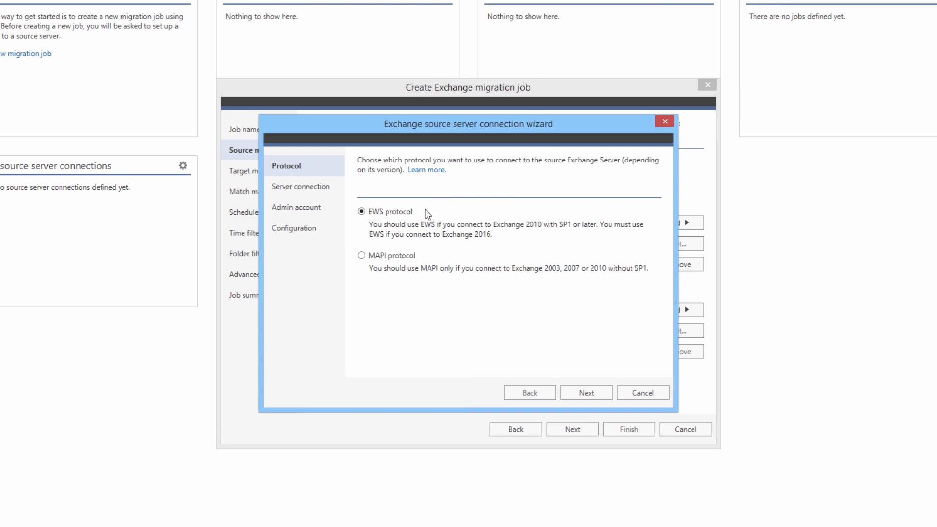
{"action": "left_click", "coordinate": [359, 256]}
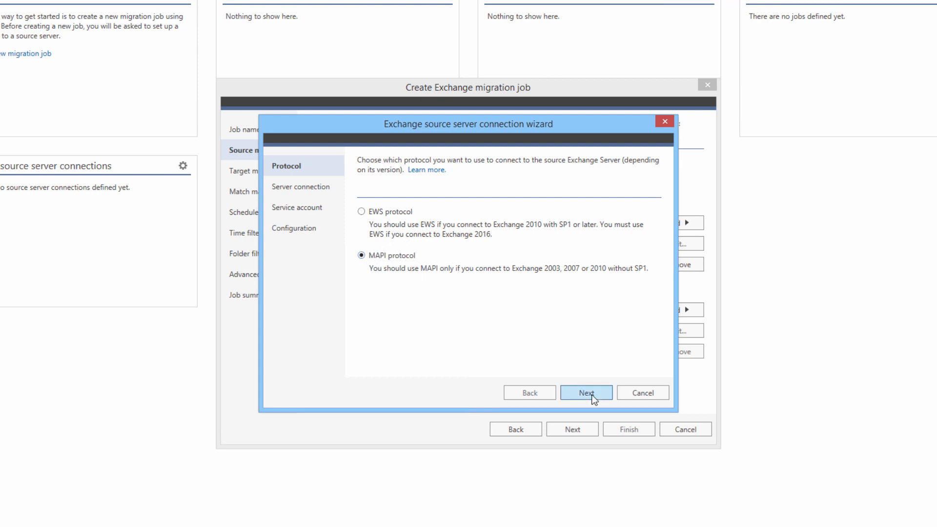
{"action": "left_click", "coordinate": [586, 392]}
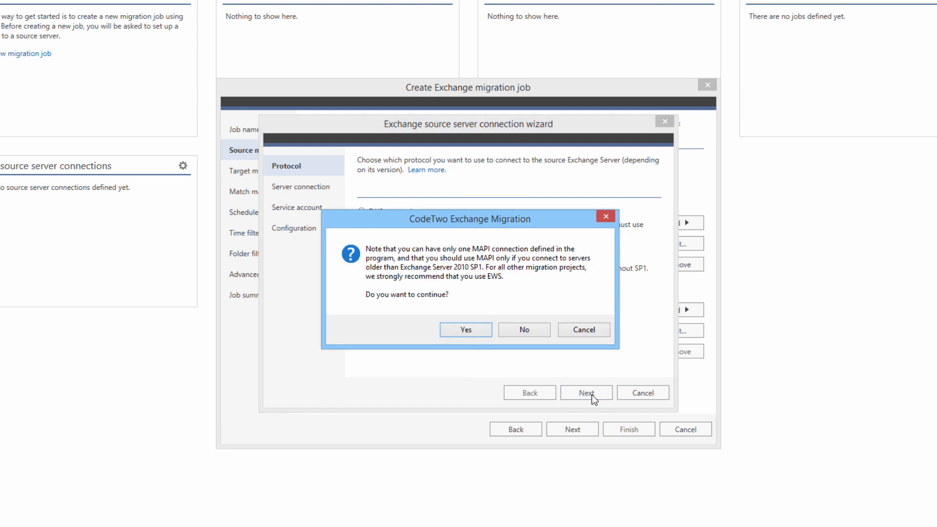
{"action": "left_click", "coordinate": [465, 330]}
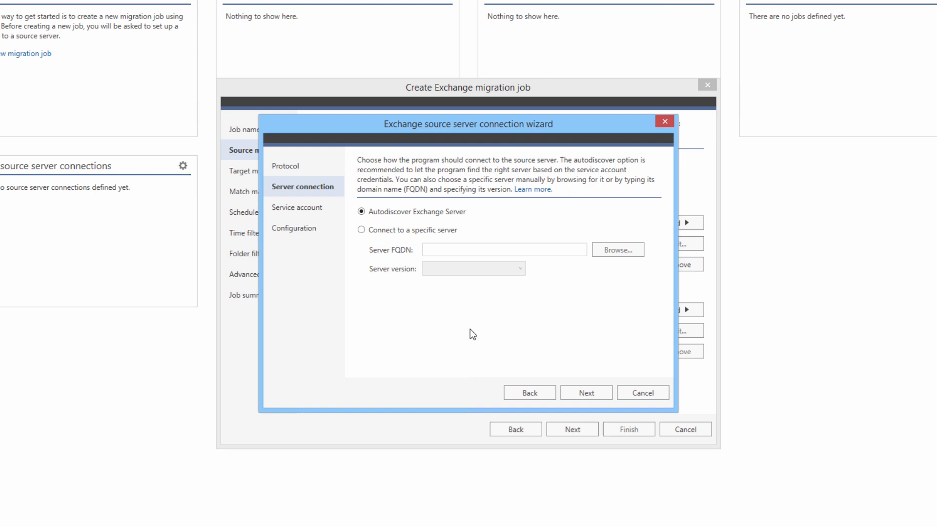
{"action": "left_click", "coordinate": [585, 393]}
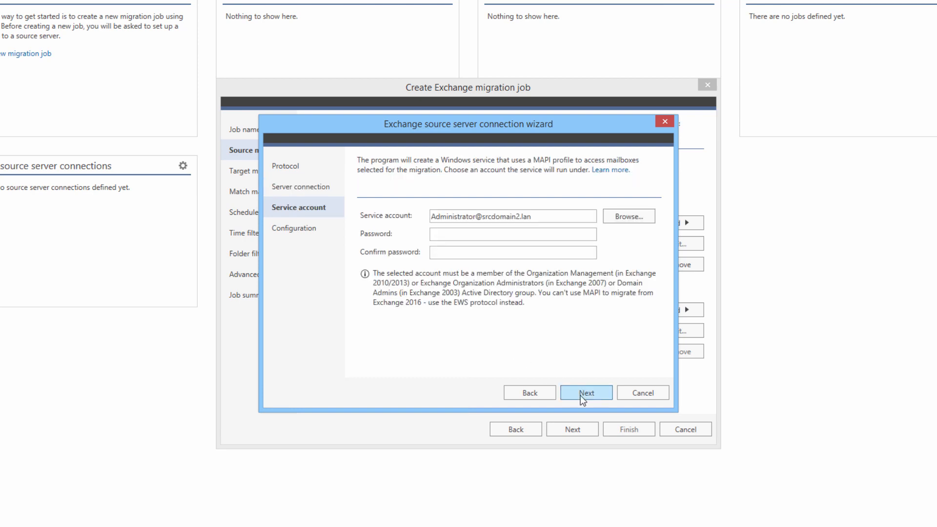
{"action": "type", "text": "***"}
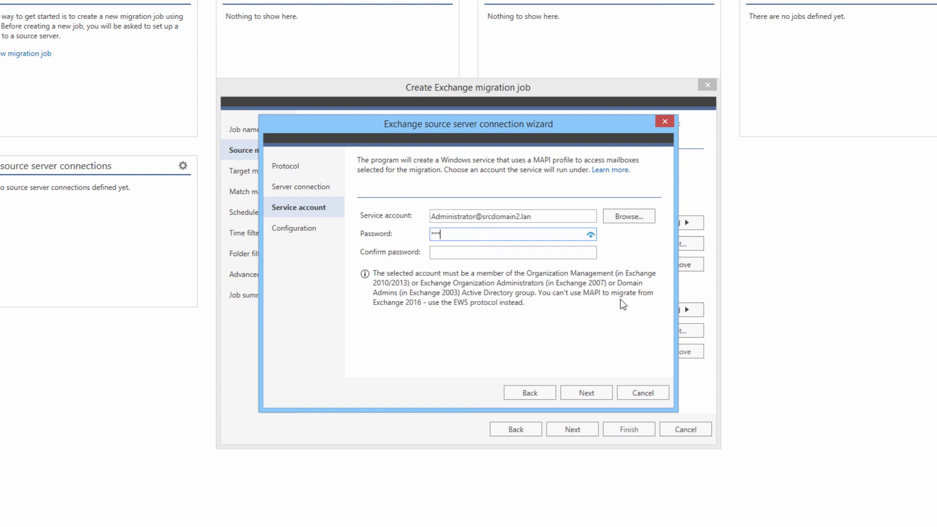
{"action": "left_click", "coordinate": [586, 392]}
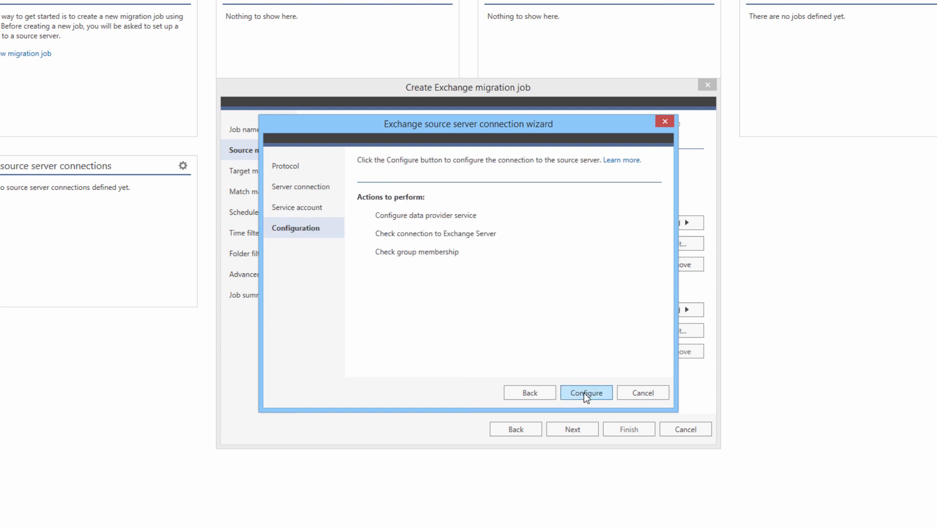
{"action": "left_click", "coordinate": [586, 392]}
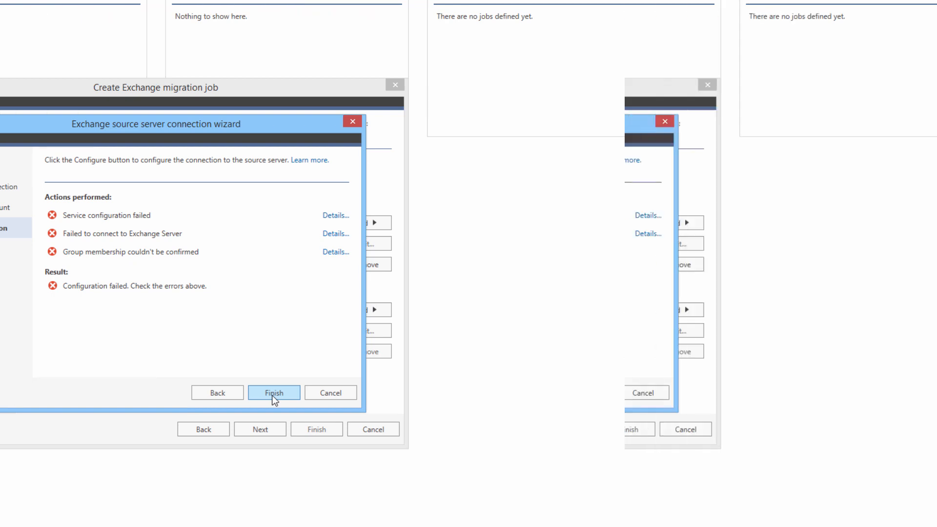
Finish the LabMarketing-K5 source setup and remove a test user exception
{"action": "left_click", "coordinate": [273, 392]}
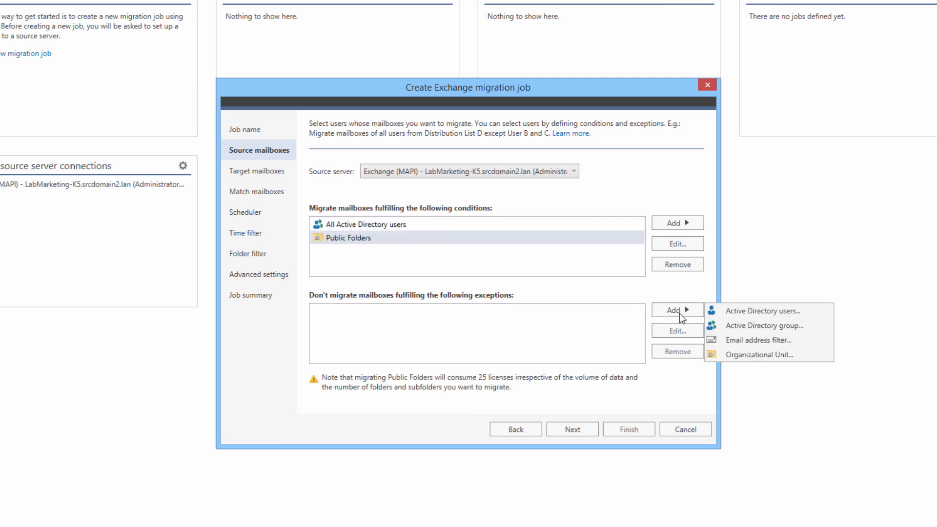
{"action": "left_click", "coordinate": [762, 311]}
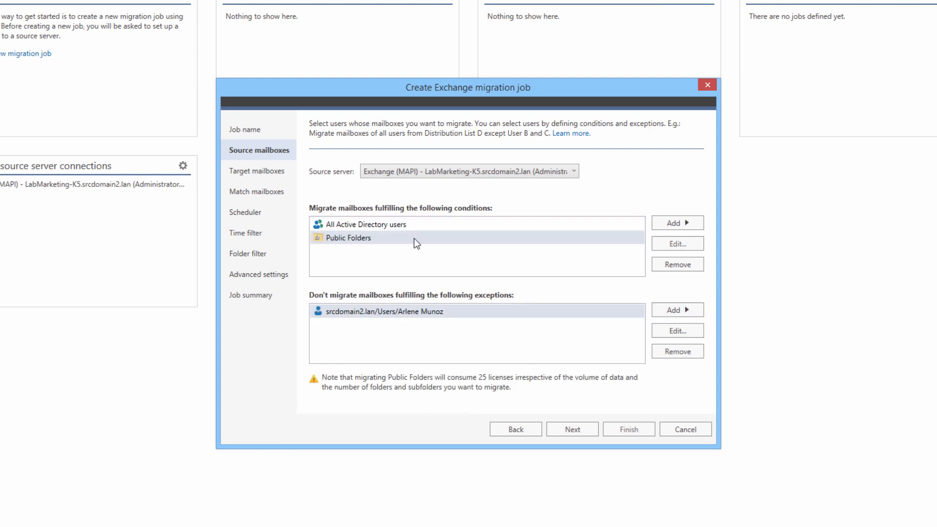
{"action": "left_click", "coordinate": [677, 351]}
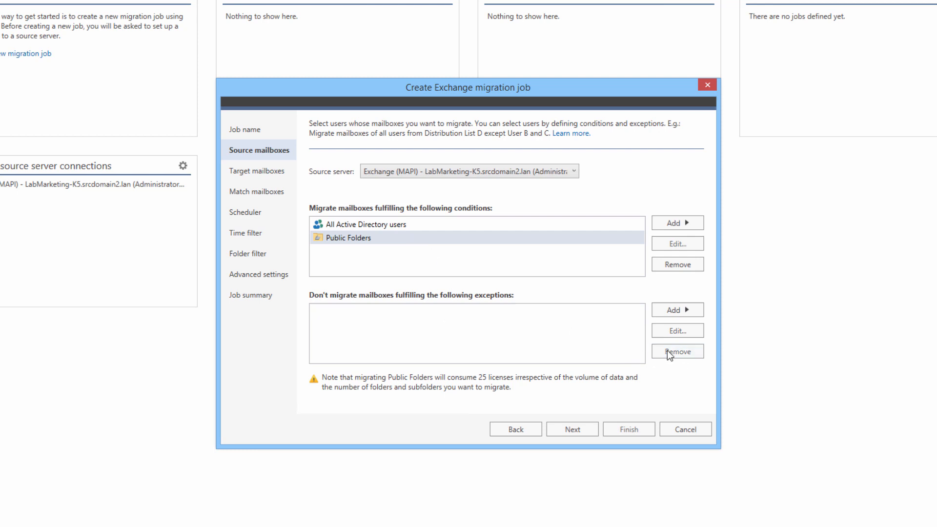
{"action": "left_click", "coordinate": [572, 428]}
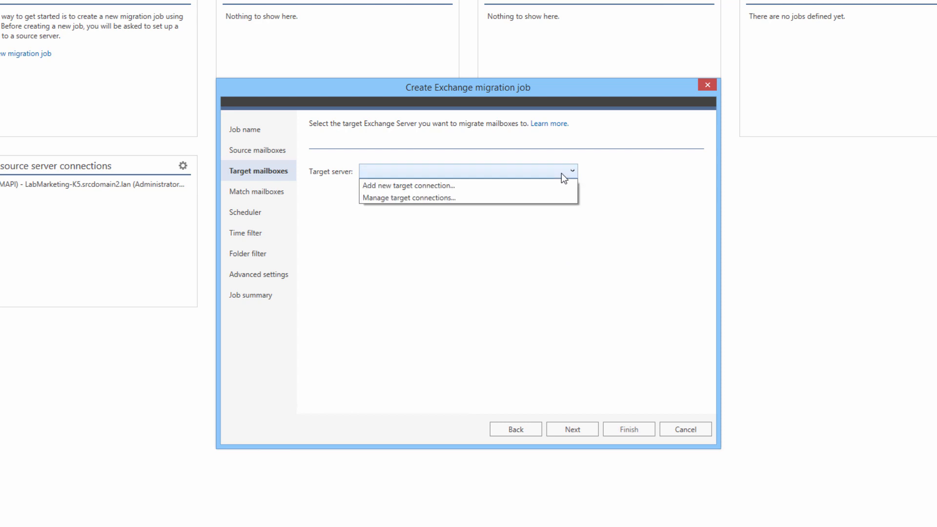
Add the destdomain.lan target connection using the administrator account and finish its configuration
{"action": "left_click", "coordinate": [408, 186]}
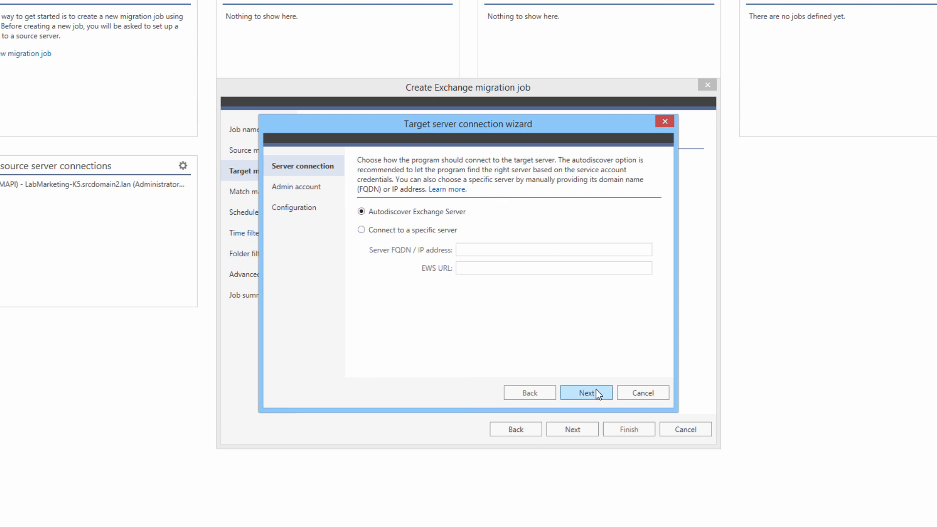
{"action": "left_click", "coordinate": [586, 392]}
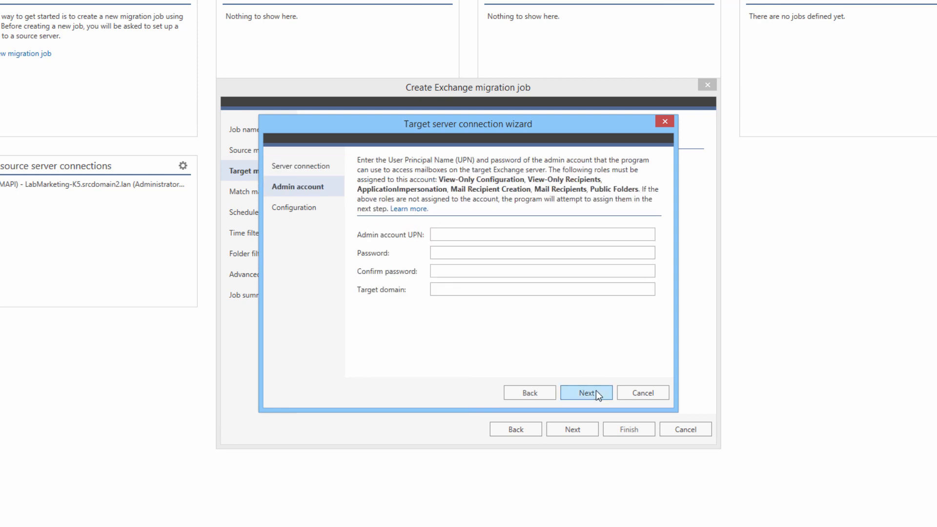
{"action": "mouse_move", "coordinate": [591, 407]}
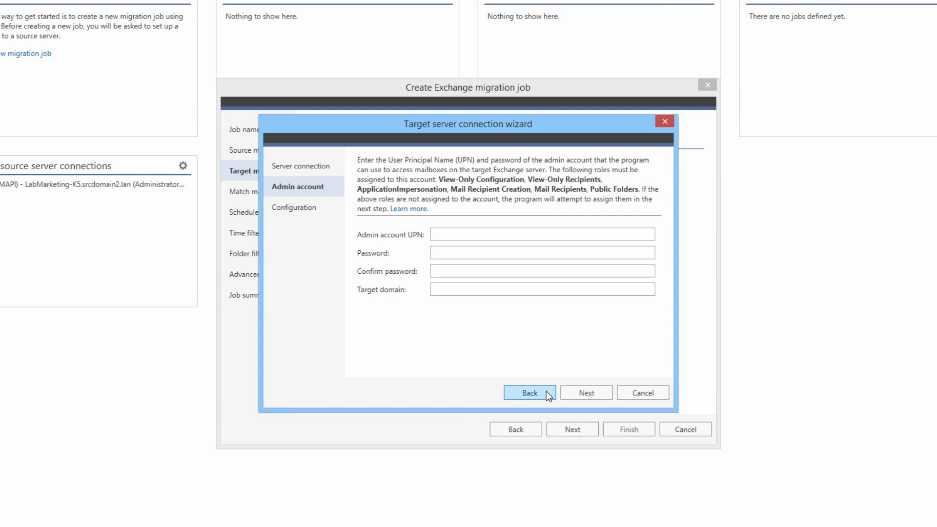
{"action": "mouse_move", "coordinate": [547, 388]}
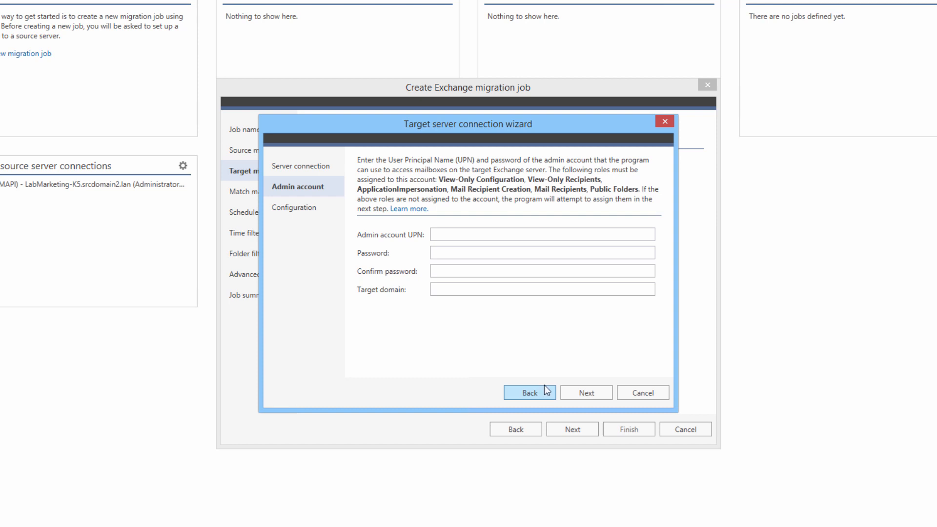
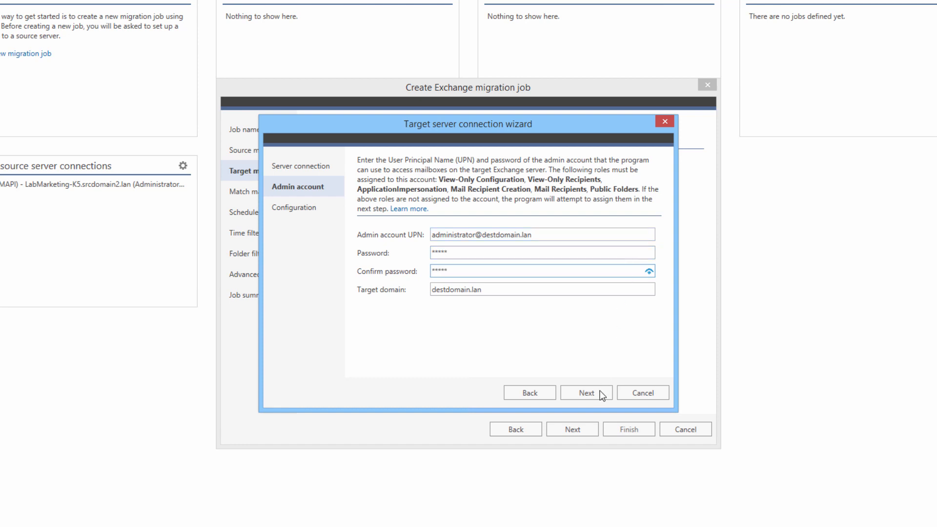
{"action": "left_click", "coordinate": [586, 393]}
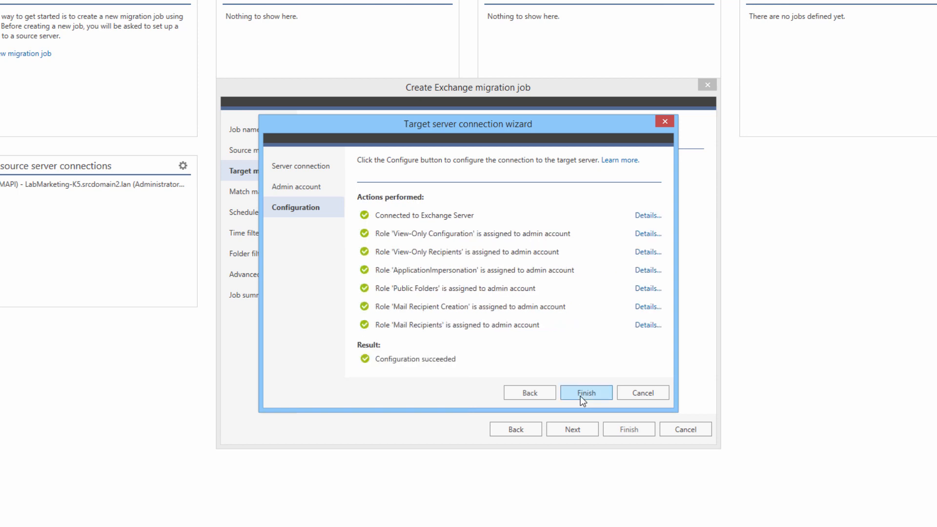
{"action": "left_click", "coordinate": [585, 392]}
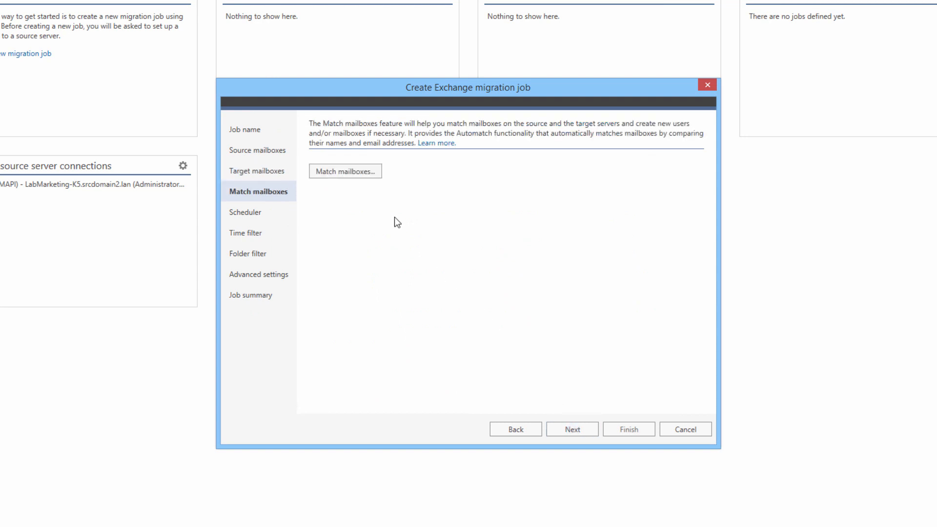
Open Match mailboxes for the 24 unmatched mailboxes and bring up Automatch
{"action": "left_click", "coordinate": [344, 171]}
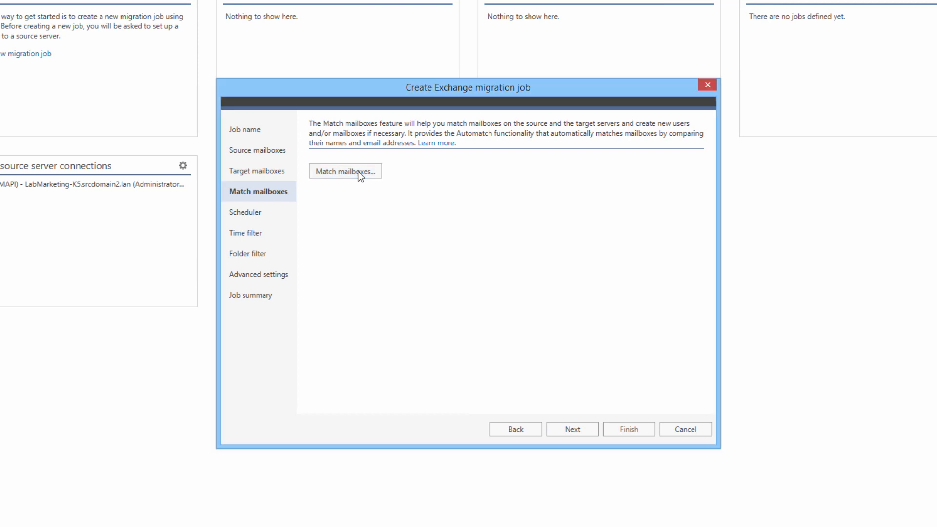
{"action": "left_click", "coordinate": [344, 172]}
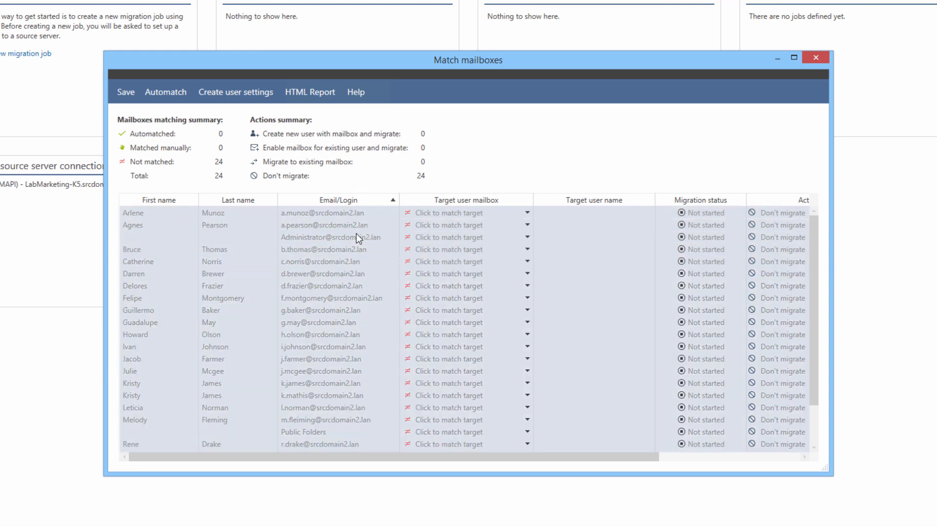
{"action": "left_click", "coordinate": [166, 92]}
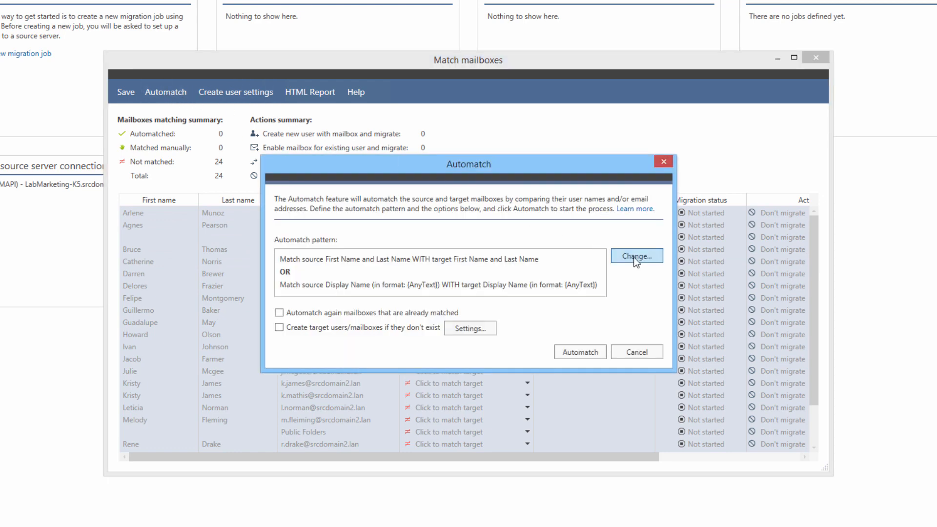
Add a custom pattern matching source Email / Login to target First Name and Last Name
{"action": "left_click", "coordinate": [636, 256]}
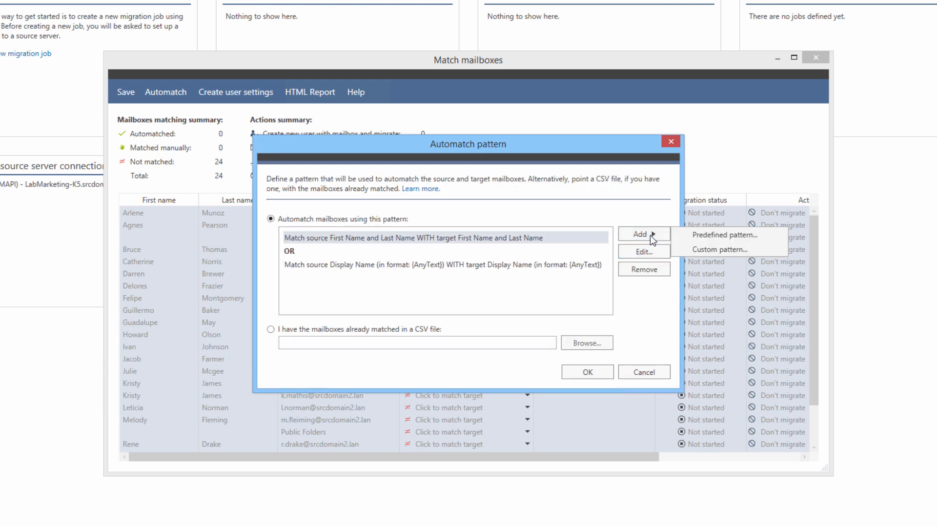
{"action": "left_click", "coordinate": [643, 234]}
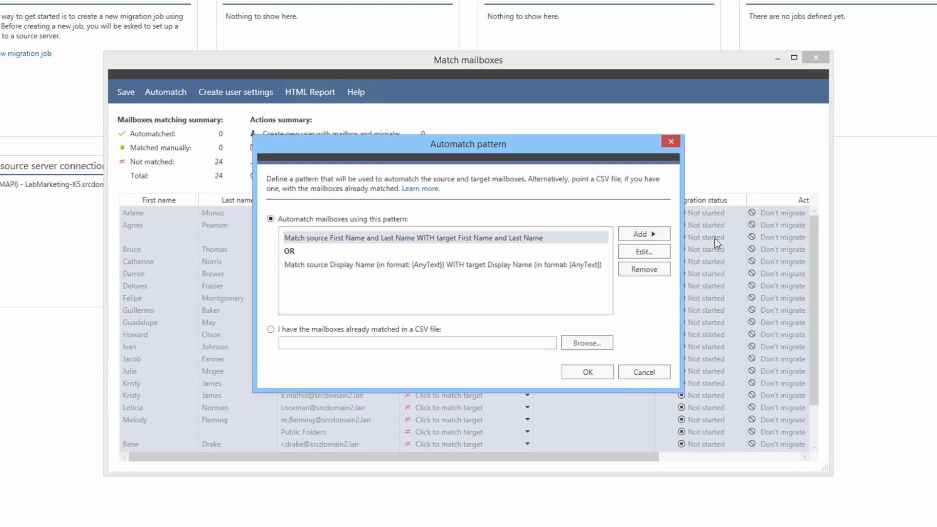
{"action": "mouse_move", "coordinate": [626, 263]}
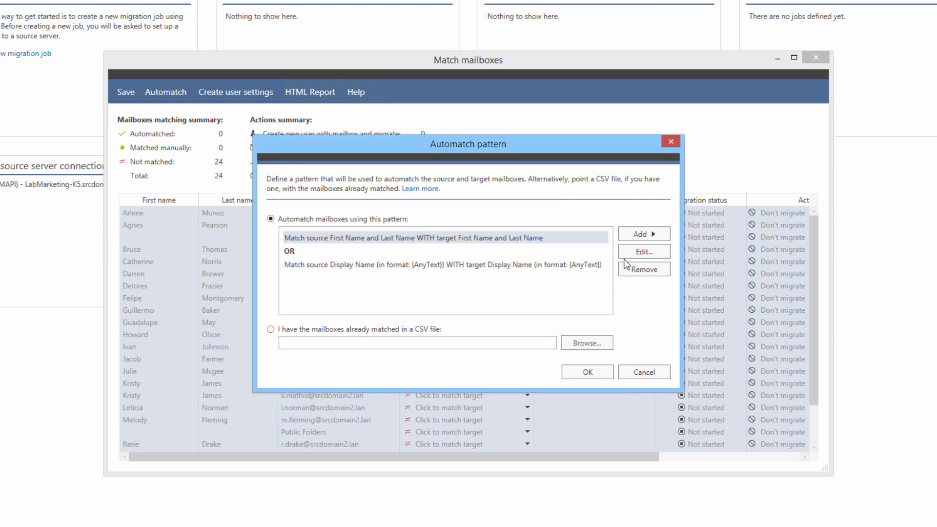
{"action": "left_click", "coordinate": [643, 234]}
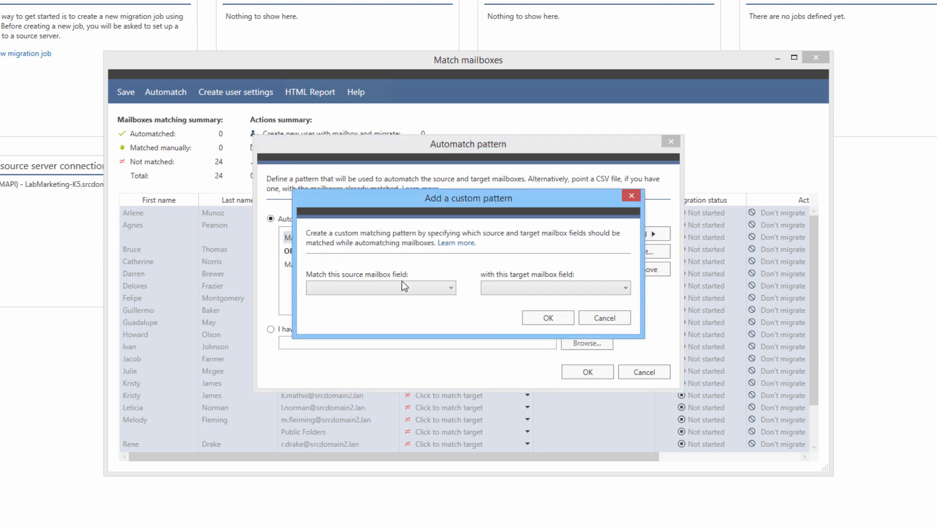
{"action": "left_click", "coordinate": [380, 287]}
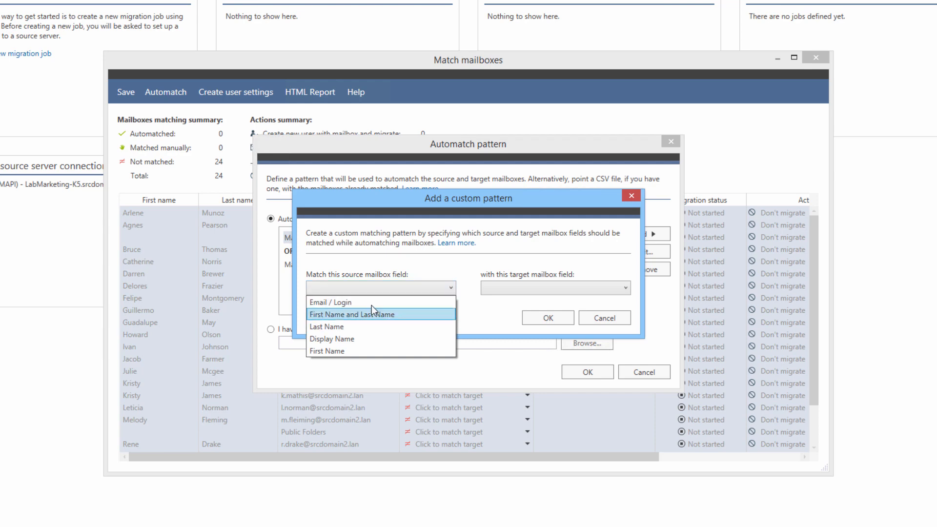
{"action": "left_click", "coordinate": [326, 302]}
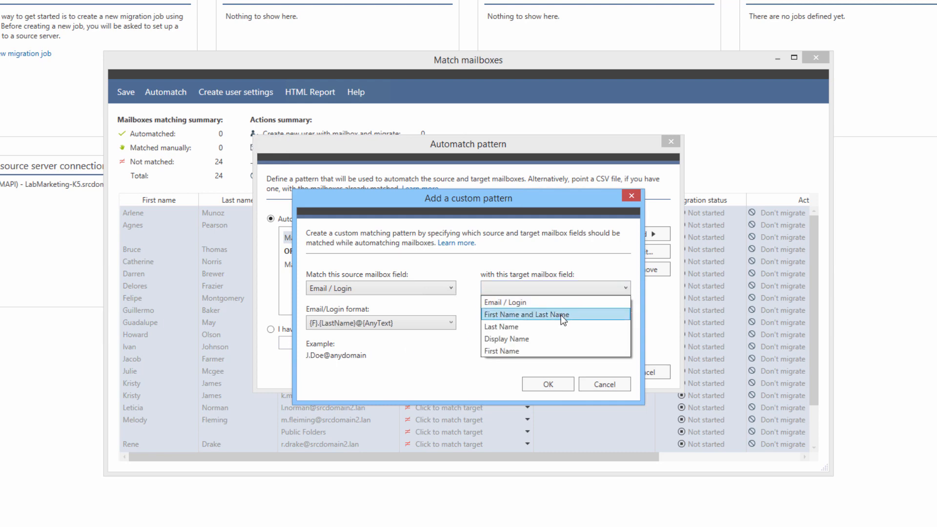
{"action": "left_click", "coordinate": [526, 314]}
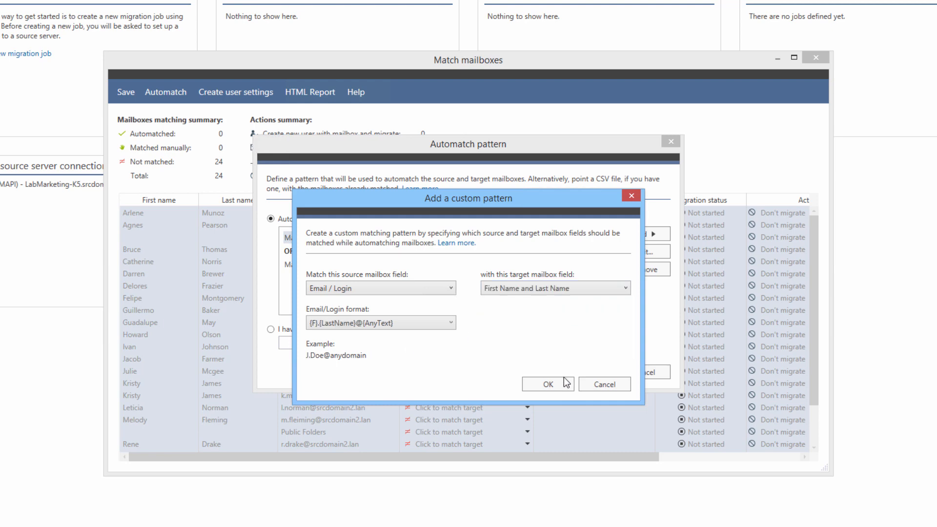
{"action": "left_click", "coordinate": [547, 384]}
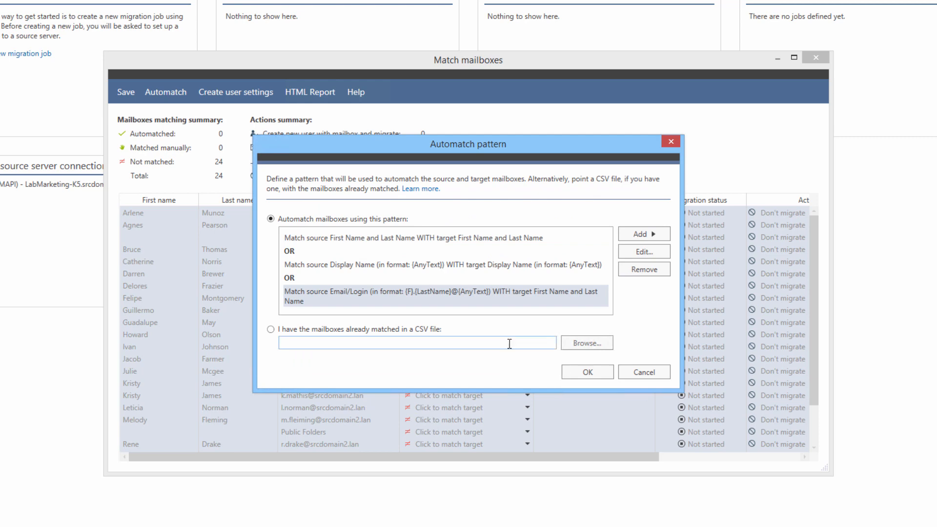
{"action": "left_click", "coordinate": [587, 371]}
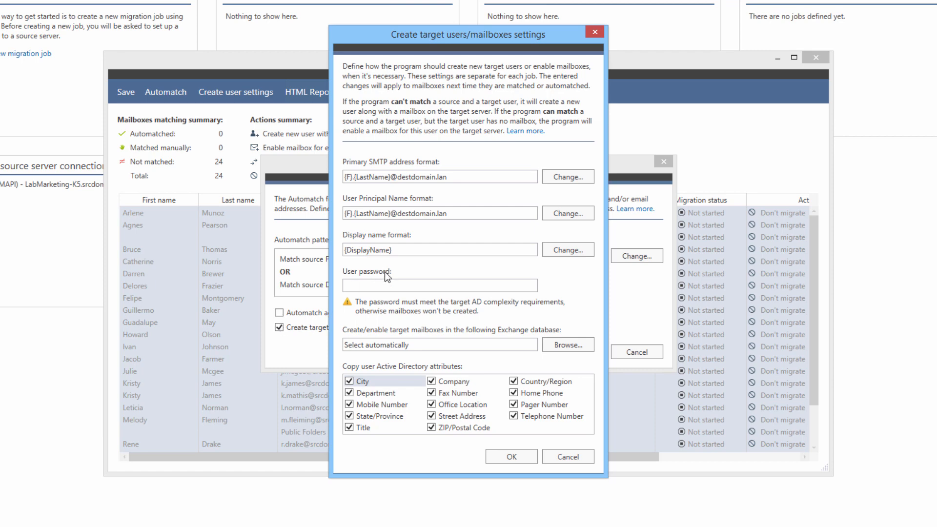
Enter the password for newly created target users
{"action": "type", "text": "***"}
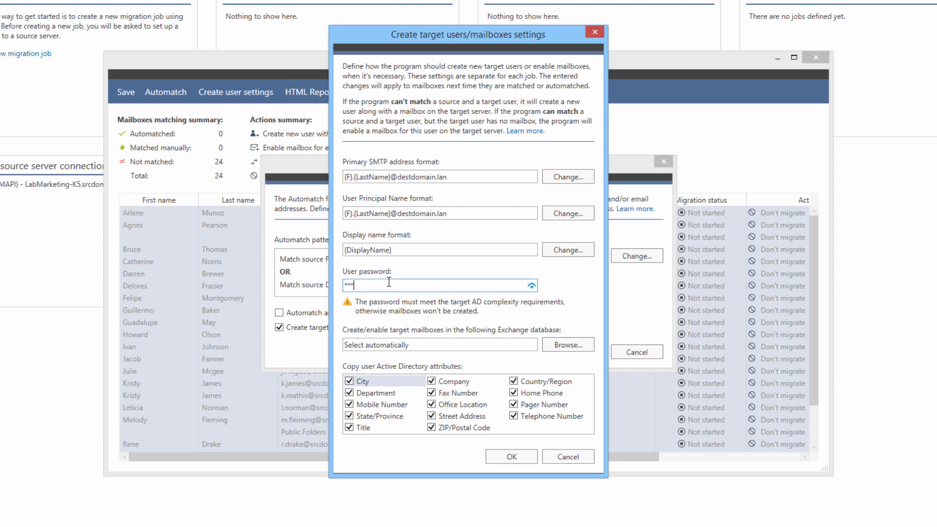
{"action": "type", "text": "**"}
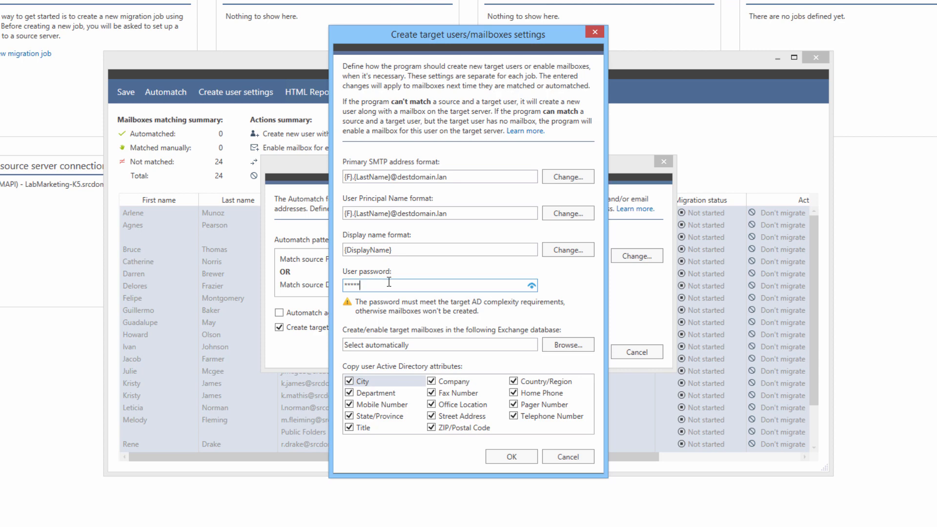
{"action": "mouse_move", "coordinate": [413, 320]}
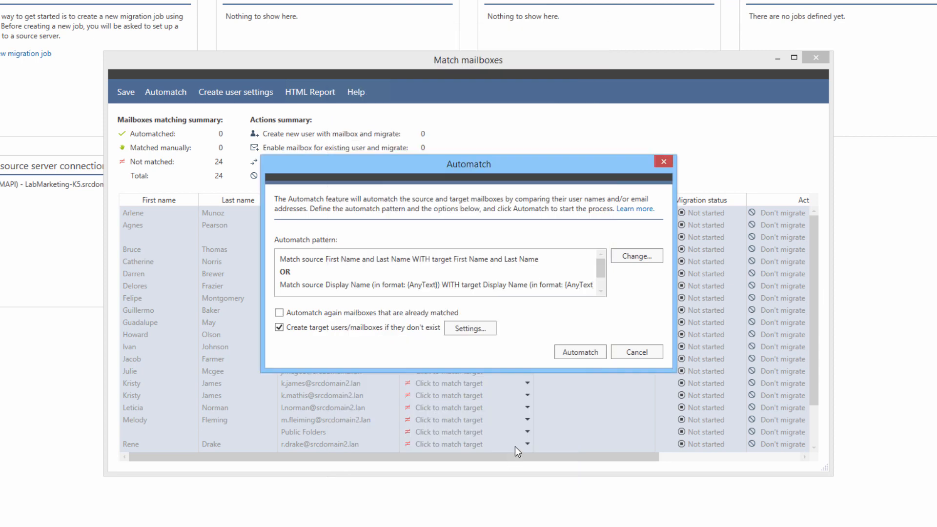
Run Automatch and accept the summary: 17 new users, 7 existing mailboxes
{"action": "left_click", "coordinate": [580, 351]}
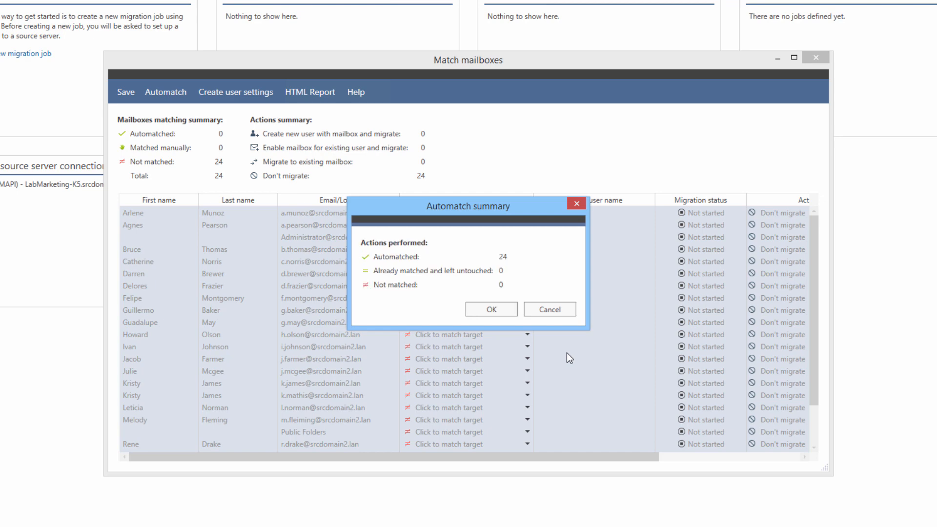
{"action": "left_click", "coordinate": [491, 309]}
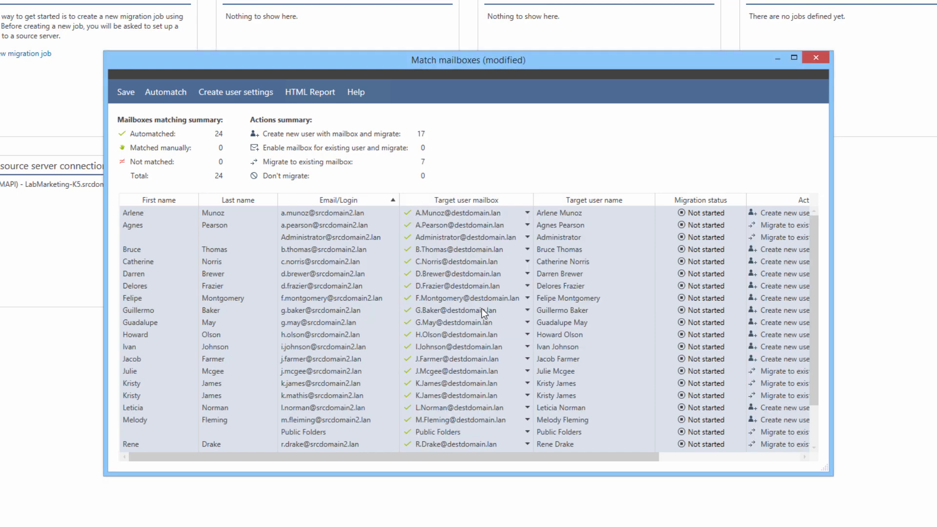
{"action": "left_click", "coordinate": [309, 92]}
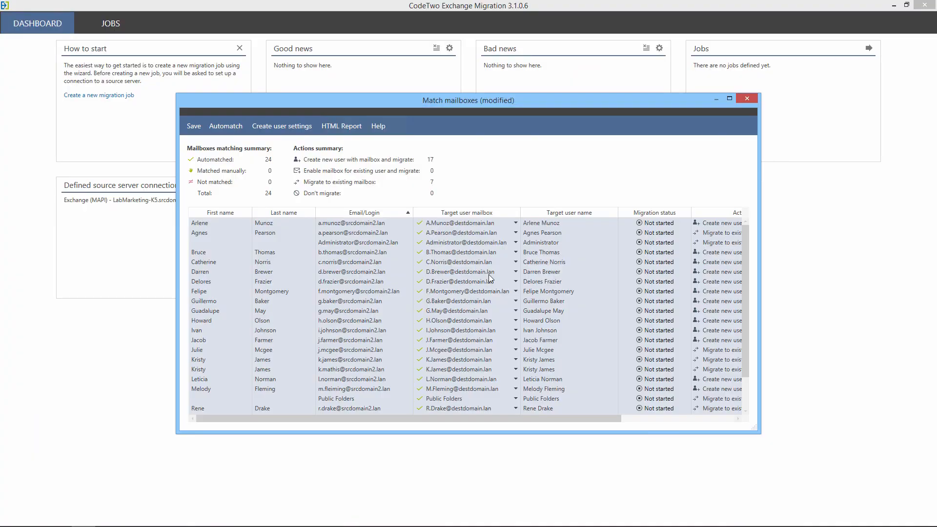
Match the Administrator mailbox to an existing target user and save the matching
{"action": "left_click", "coordinate": [527, 237]}
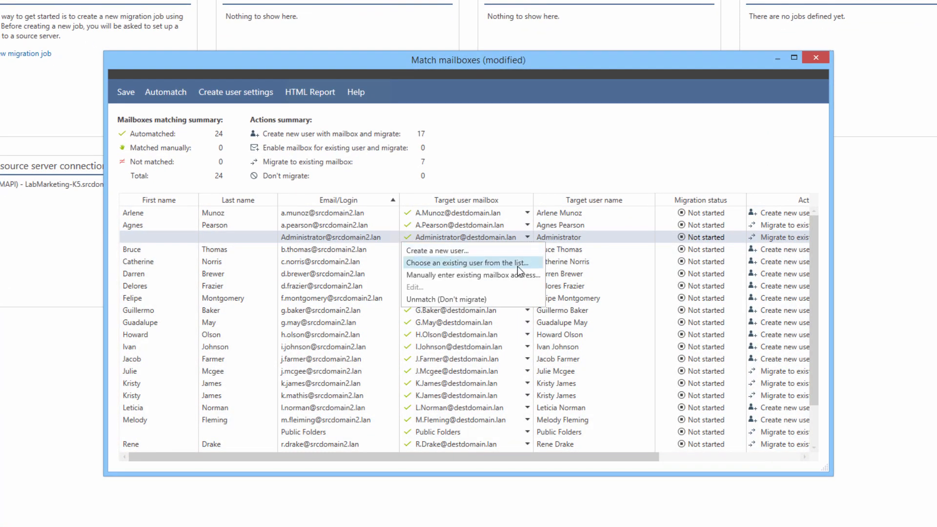
{"action": "left_click", "coordinate": [469, 262]}
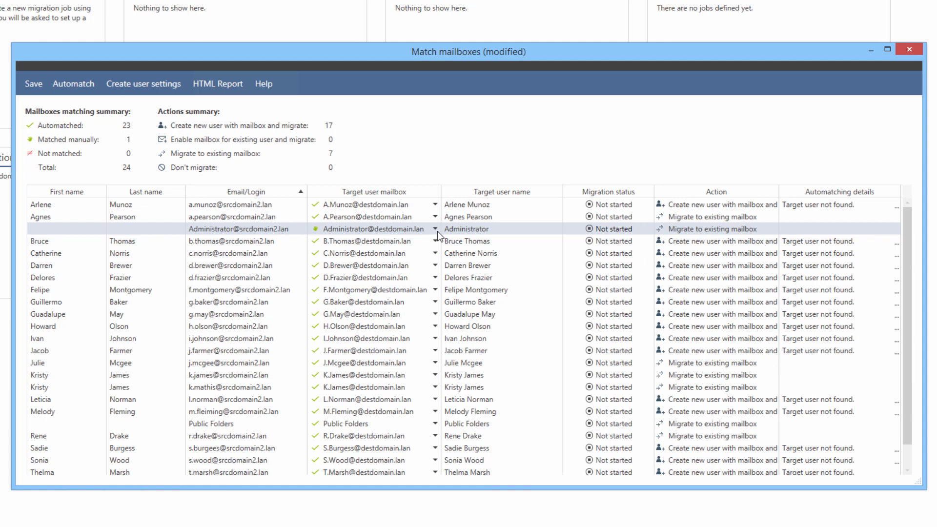
{"action": "mouse_move", "coordinate": [20, 113]}
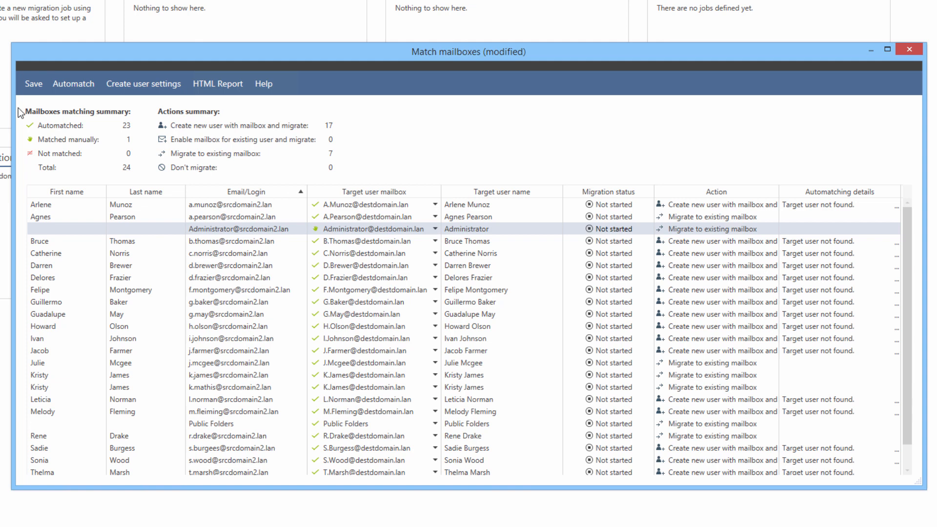
{"action": "left_click", "coordinate": [33, 83]}
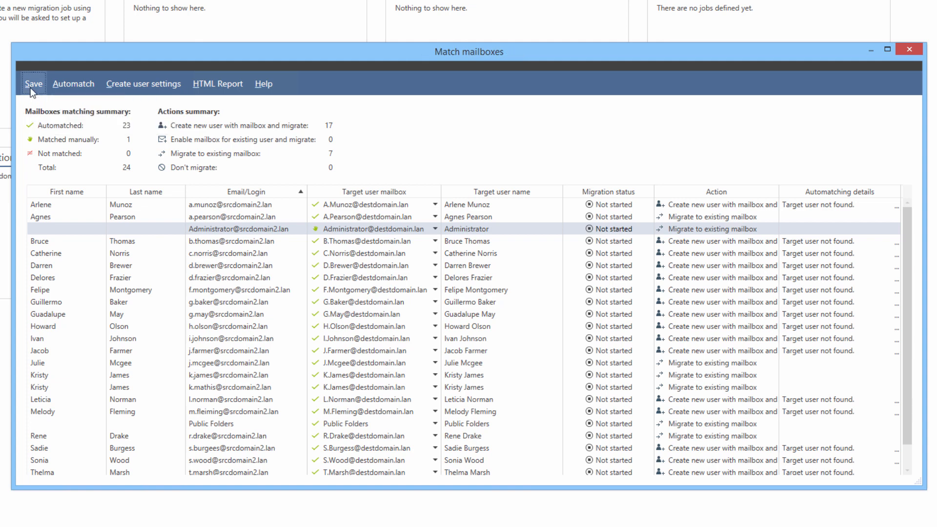
Try the scheduler and its time grid, then leave job scheduling disabled
{"action": "left_click", "coordinate": [34, 83]}
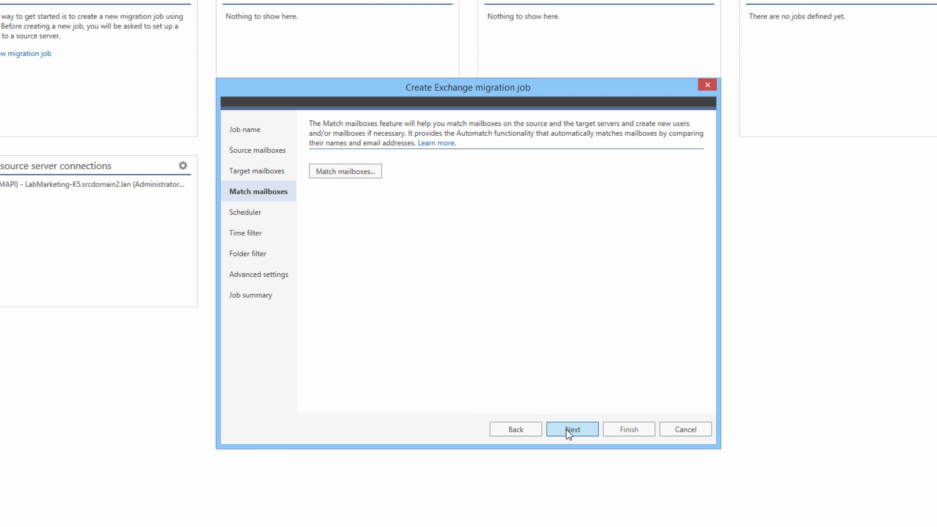
{"action": "left_click", "coordinate": [572, 429]}
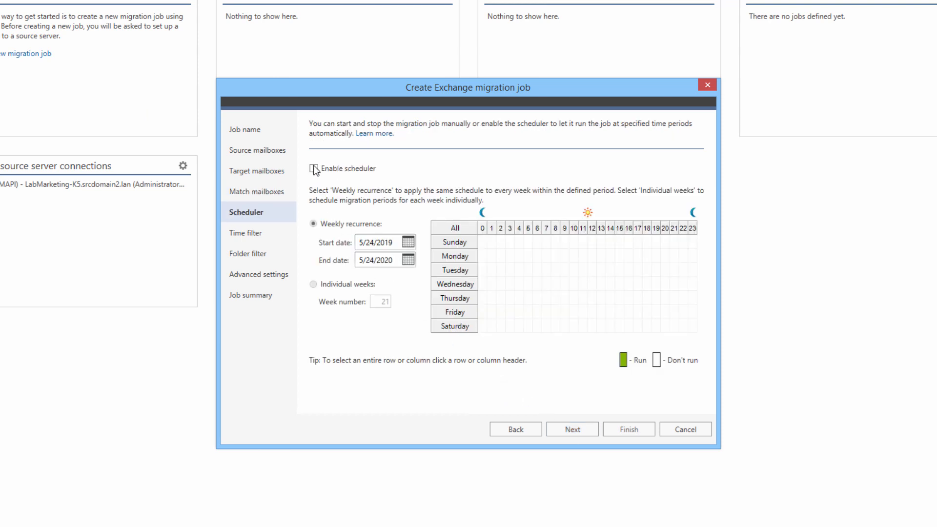
{"action": "left_click", "coordinate": [313, 168]}
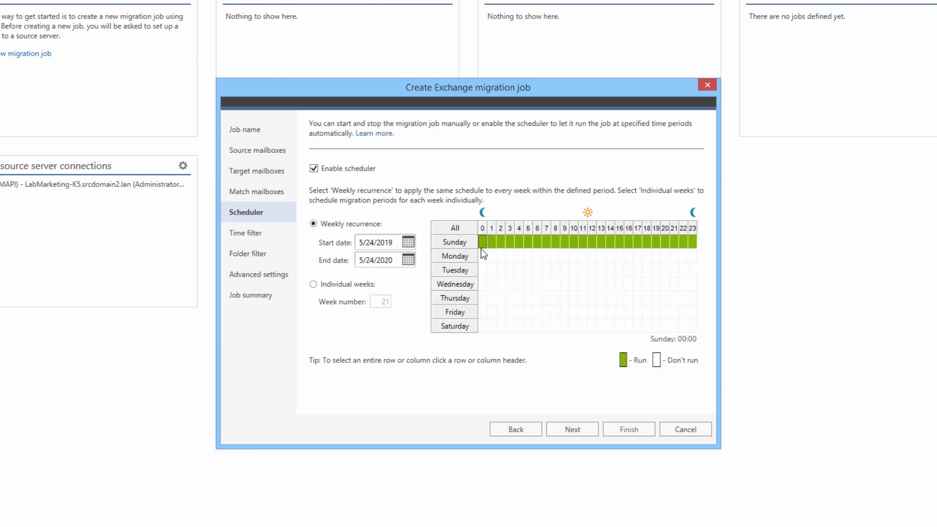
{"action": "left_click_drag", "start_coordinate": [483, 241], "coordinate": [692, 326]}
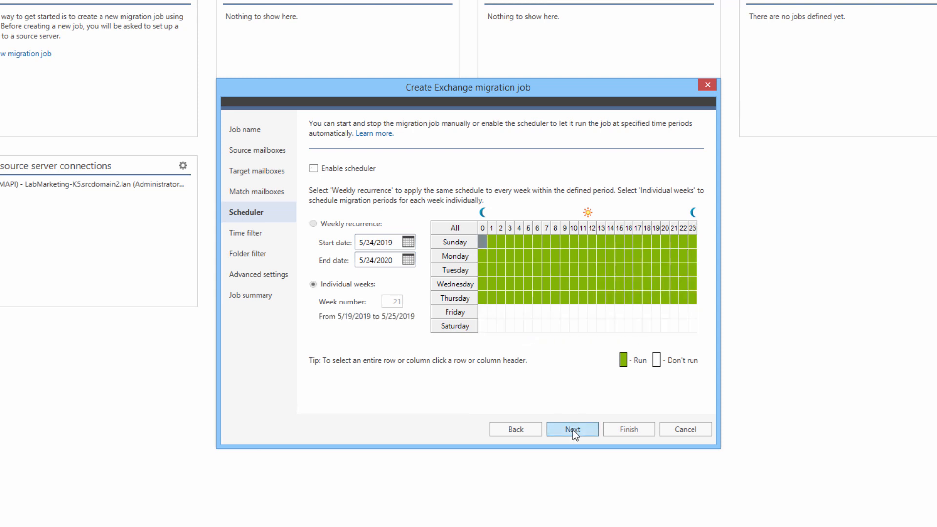
{"action": "left_click", "coordinate": [572, 429]}
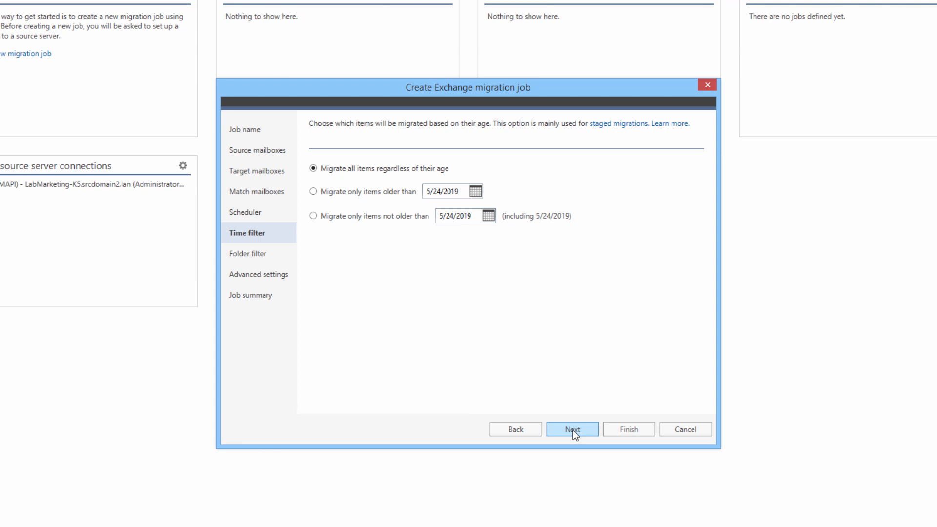
{"action": "mouse_move", "coordinate": [438, 315]}
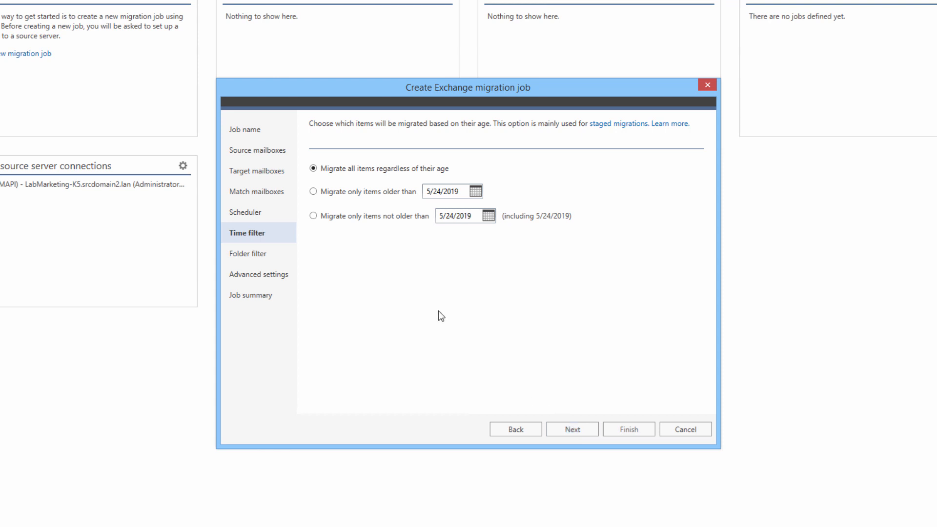
Migrate only items not older than 5/1/2019, keeping all contact items regardless of age
{"action": "left_click", "coordinate": [487, 215]}
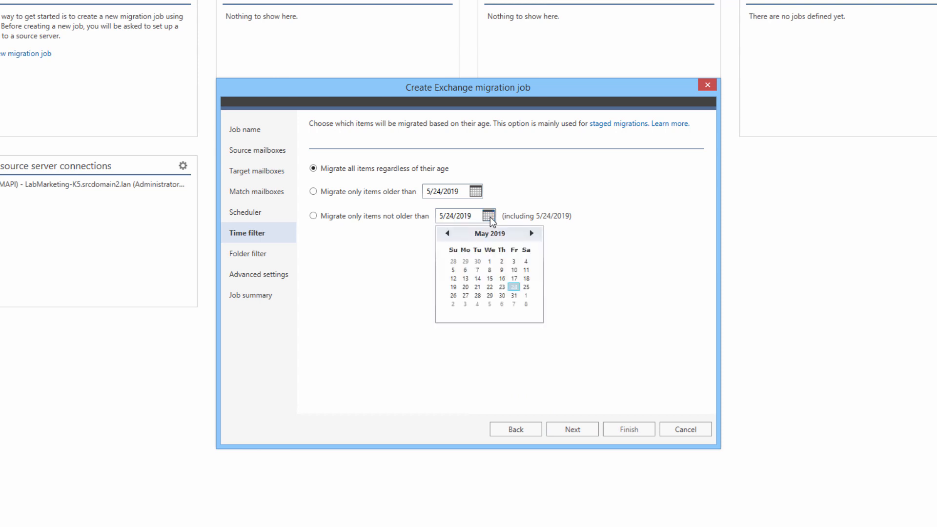
{"action": "mouse_move", "coordinate": [490, 244]}
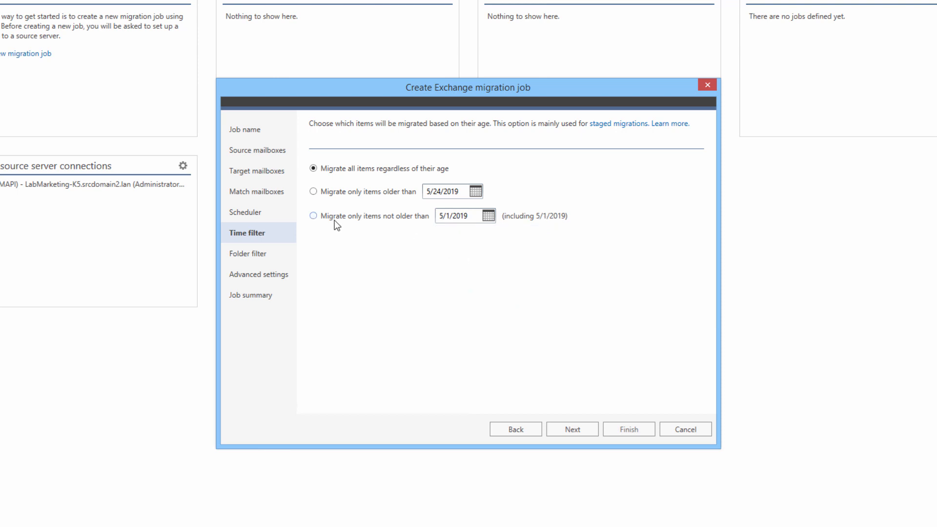
{"action": "left_click", "coordinate": [313, 216]}
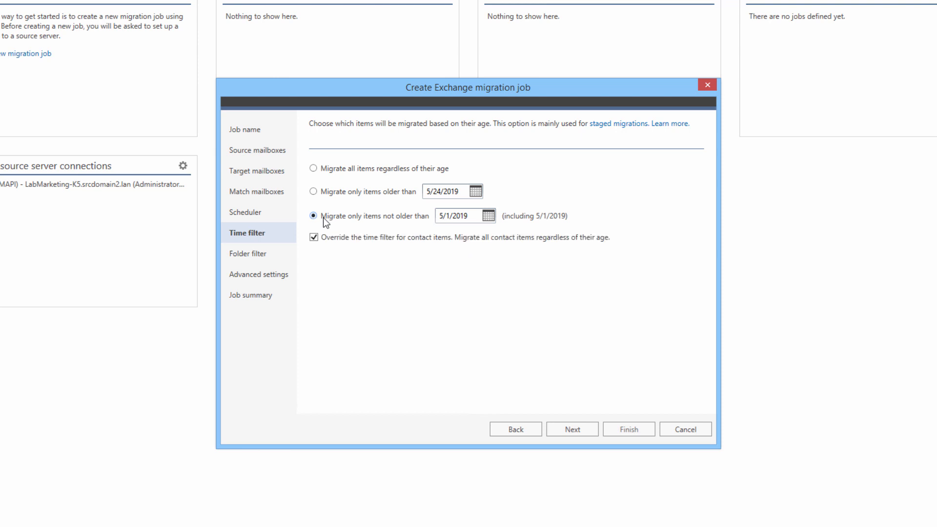
{"action": "left_click", "coordinate": [313, 238]}
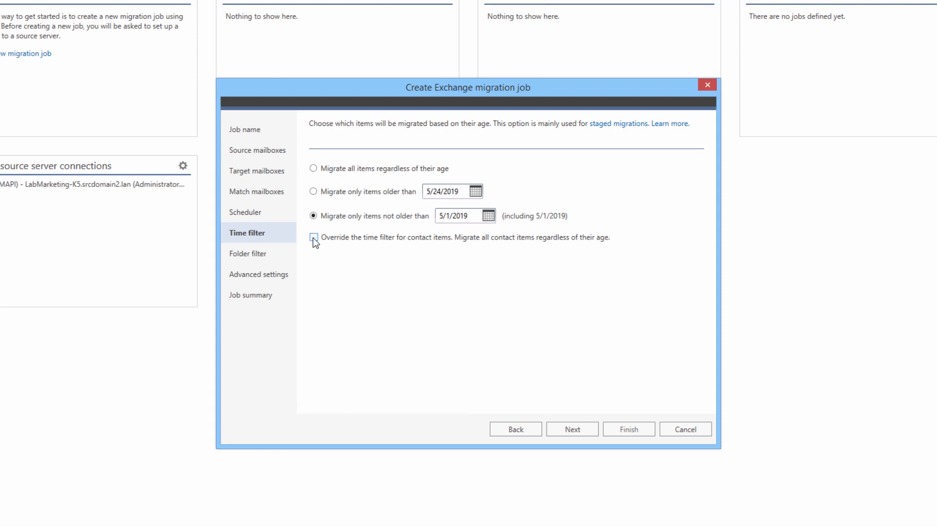
{"action": "left_click", "coordinate": [313, 238]}
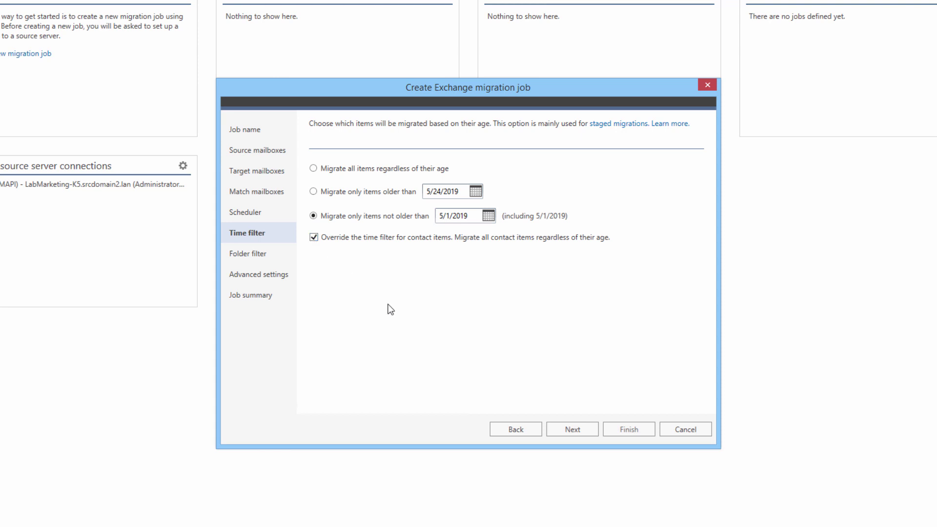
{"action": "mouse_move", "coordinate": [572, 429]}
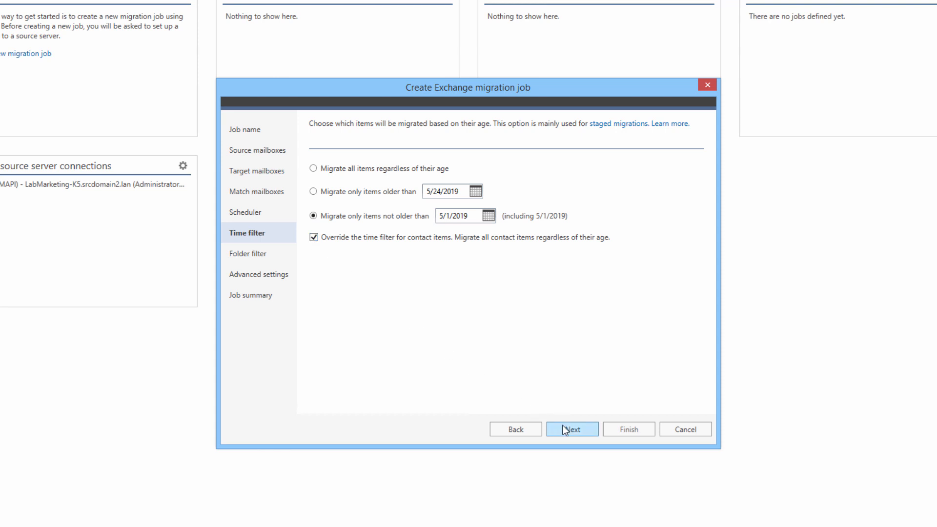
Uncheck Journals and Deleted items in the folder filter, then continue
{"action": "left_click", "coordinate": [572, 429]}
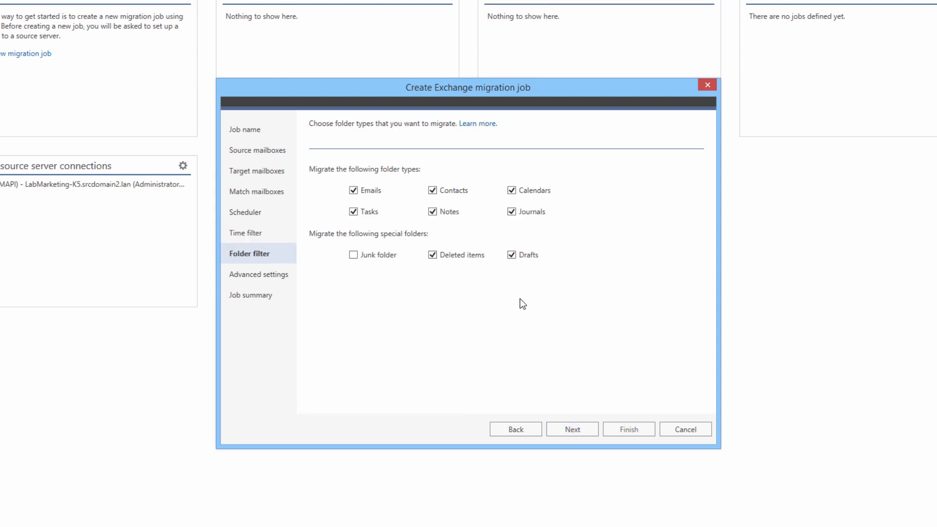
{"action": "left_click", "coordinate": [510, 211]}
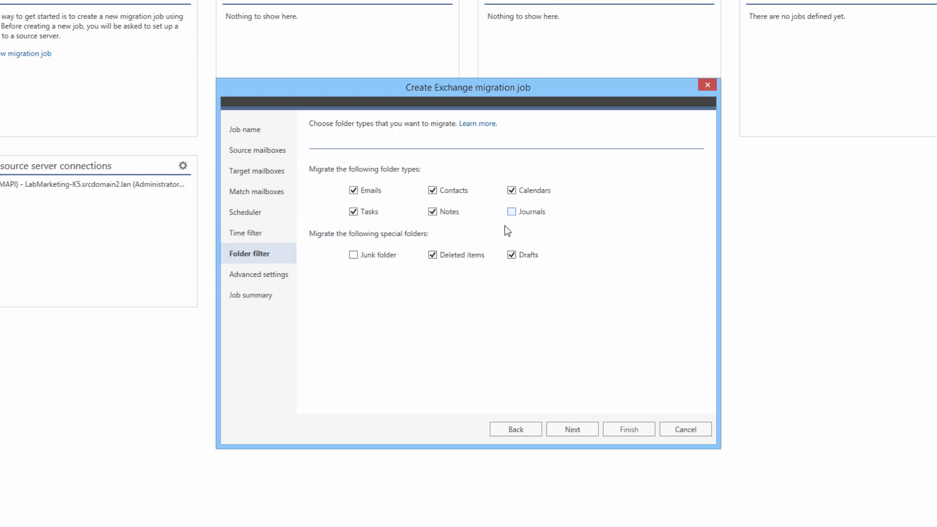
{"action": "left_click", "coordinate": [433, 255]}
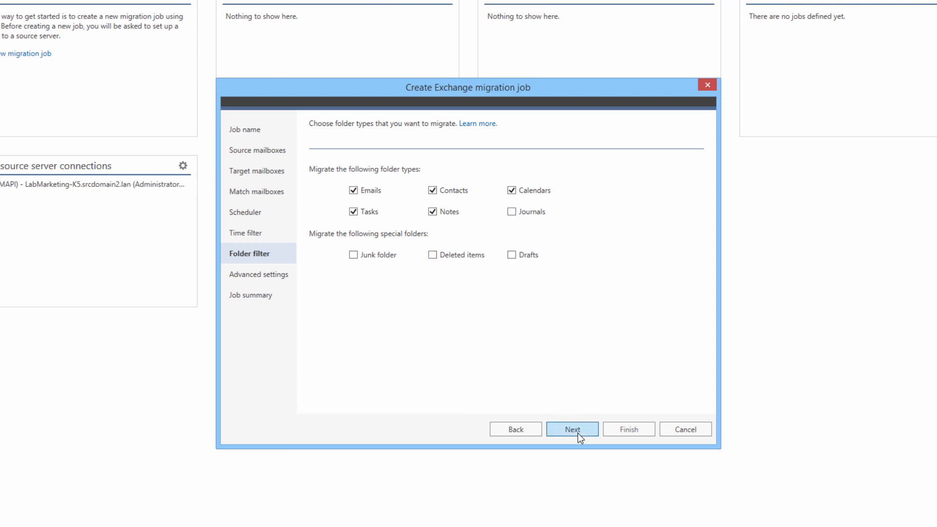
{"action": "left_click", "coordinate": [572, 429]}
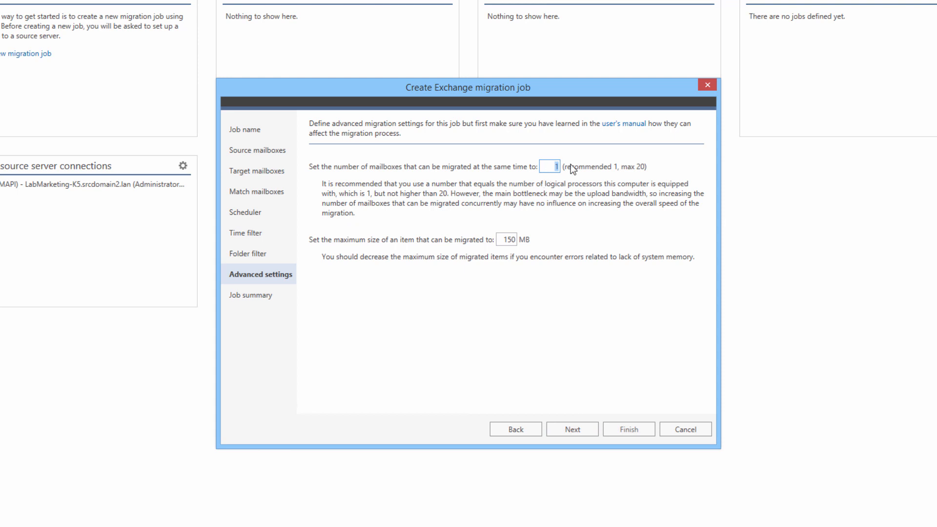
Set 12 concurrent mailboxes and a 100 MB maximum item size
{"action": "type", "text": "4"}
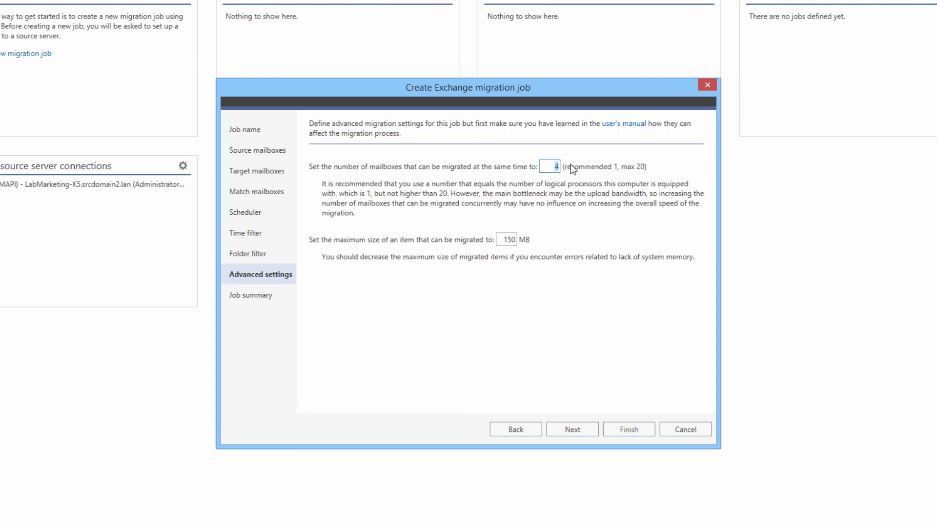
{"action": "type", "text": "12"}
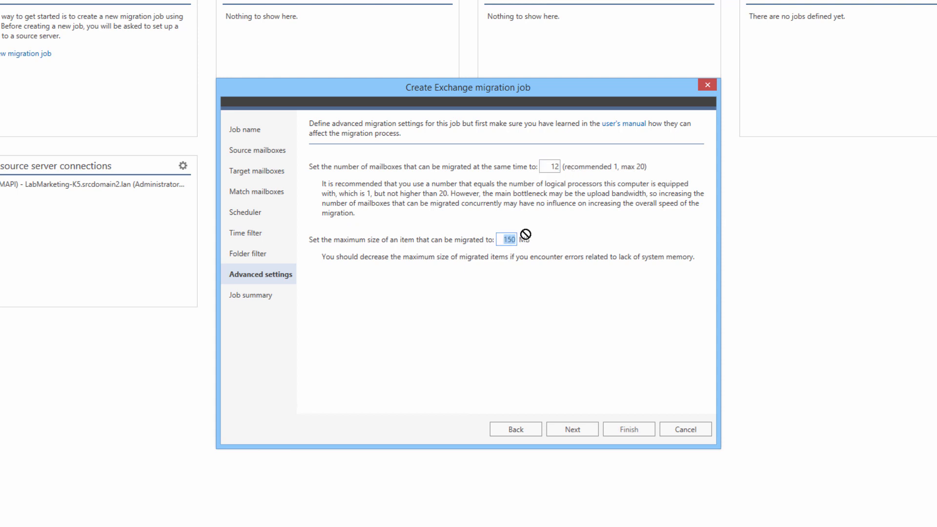
{"action": "type", "text": "100"}
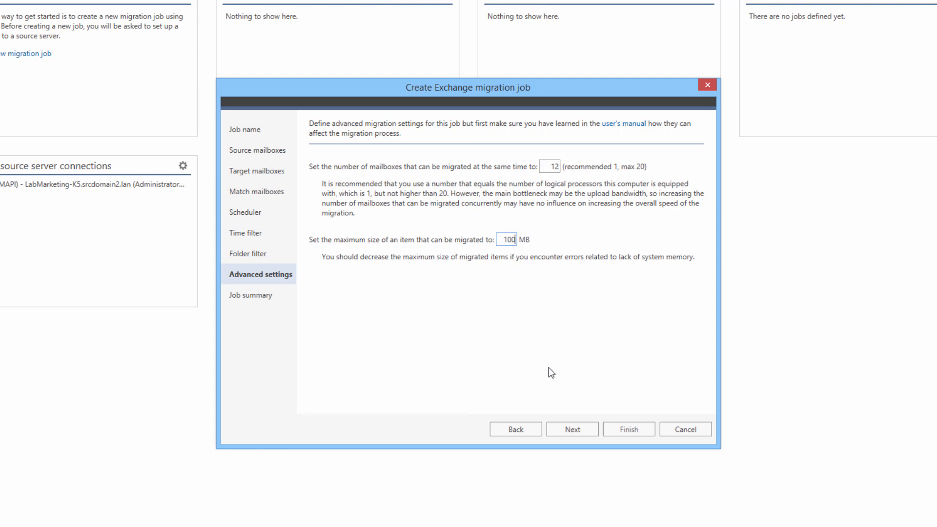
{"action": "left_click", "coordinate": [572, 429]}
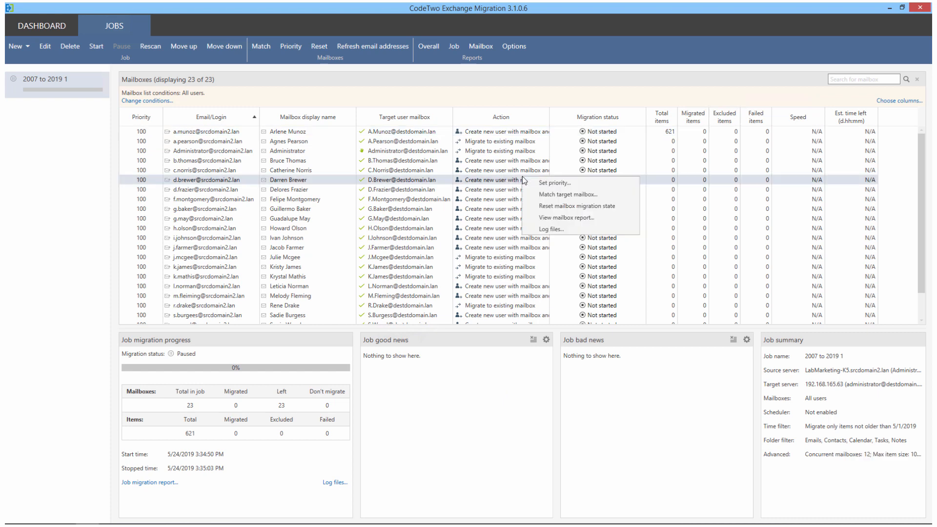
Review the 2007 to 2019 1 job's mailbox list in the Jobs tab
{"action": "left_click", "coordinate": [567, 194]}
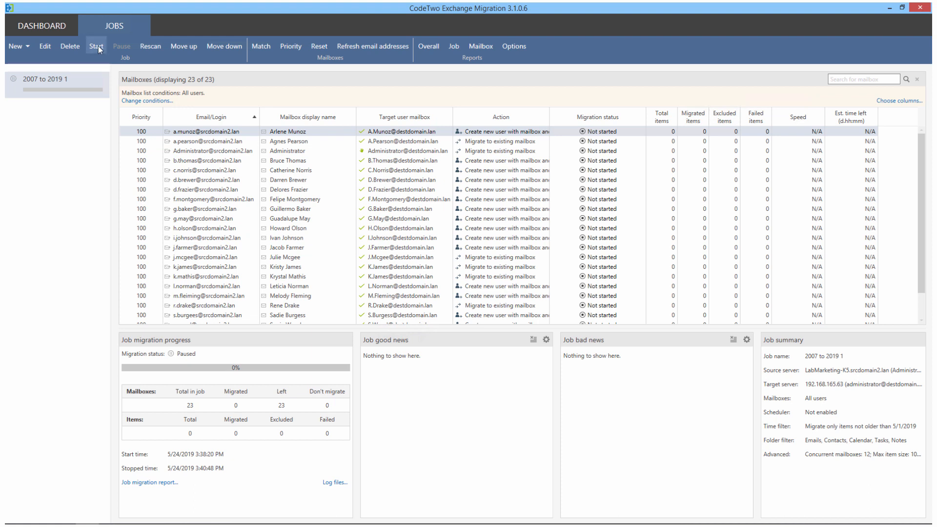
Start the migration, pause it, and resume it so it runs on at 38%
{"action": "left_click", "coordinate": [94, 46]}
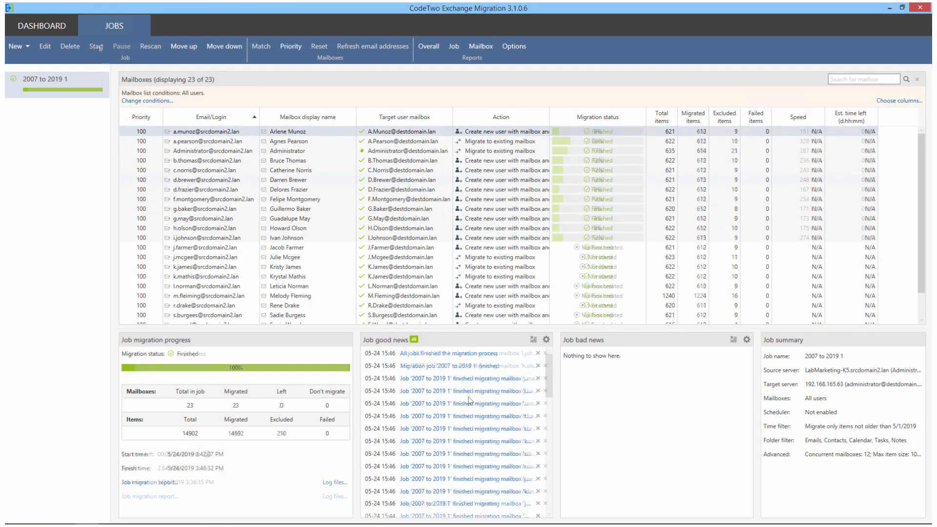
{"action": "left_click", "coordinate": [96, 46]}
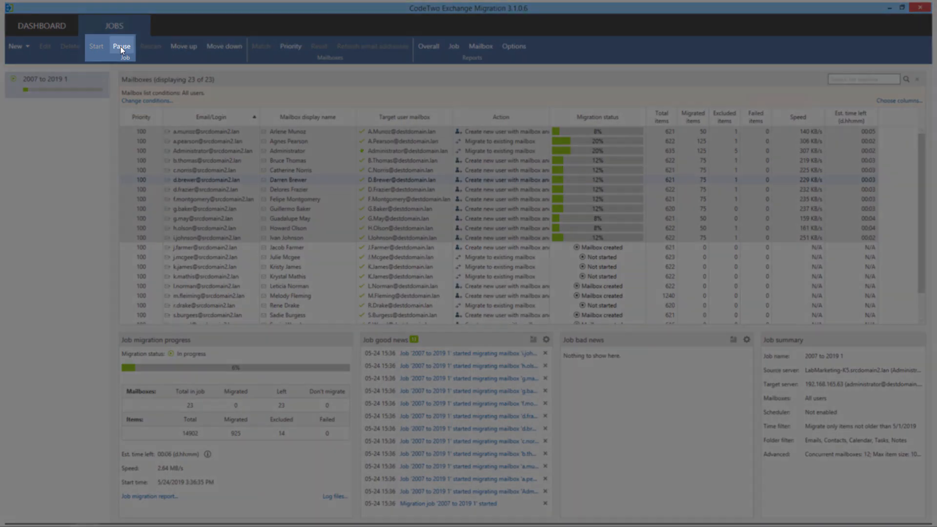
{"action": "left_click", "coordinate": [121, 46]}
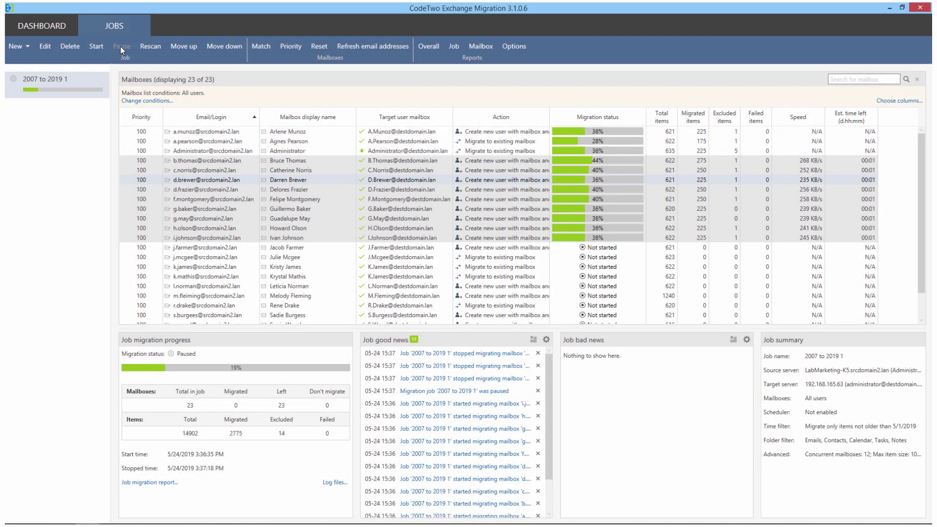
{"action": "left_click", "coordinate": [95, 46]}
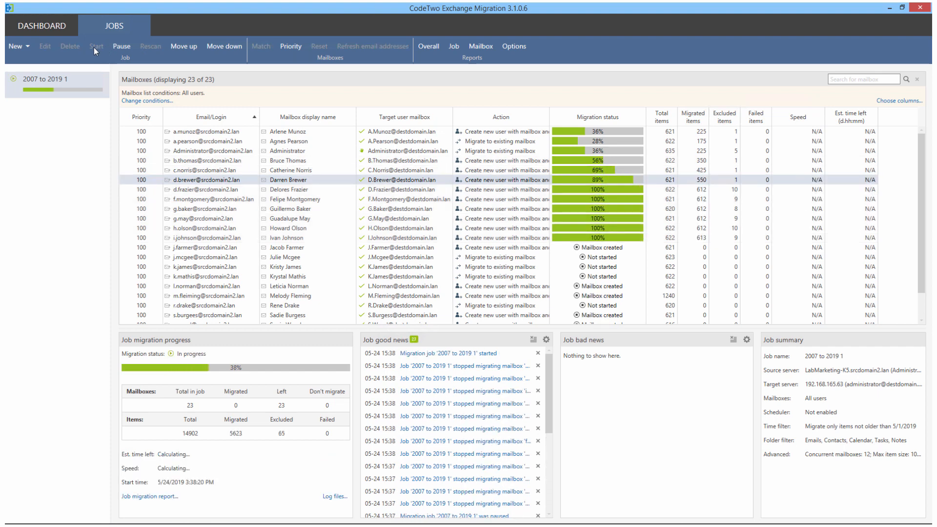